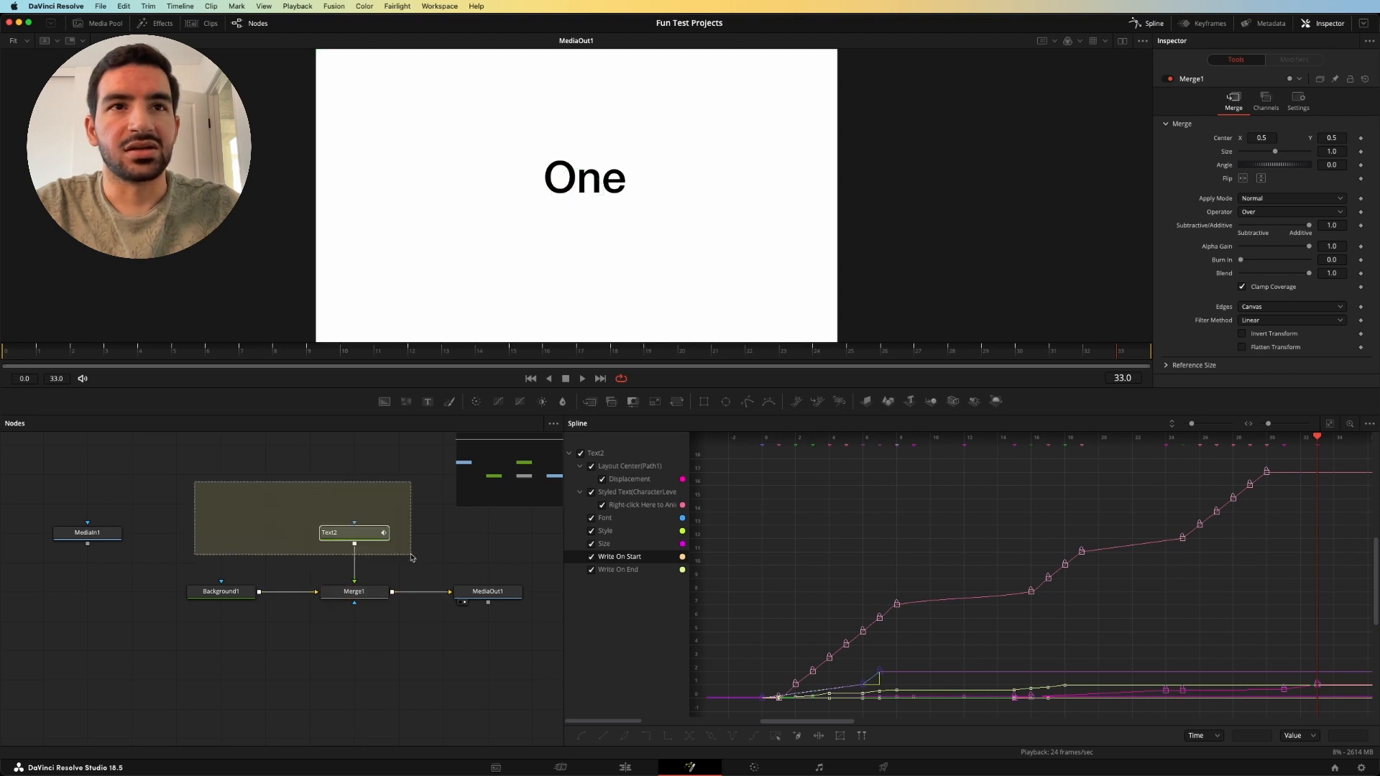
Step: Keyframe Text2's Size and Write On End at different frames, then return to frame 0
{"action": "left_click", "coordinate": [171, 508]}
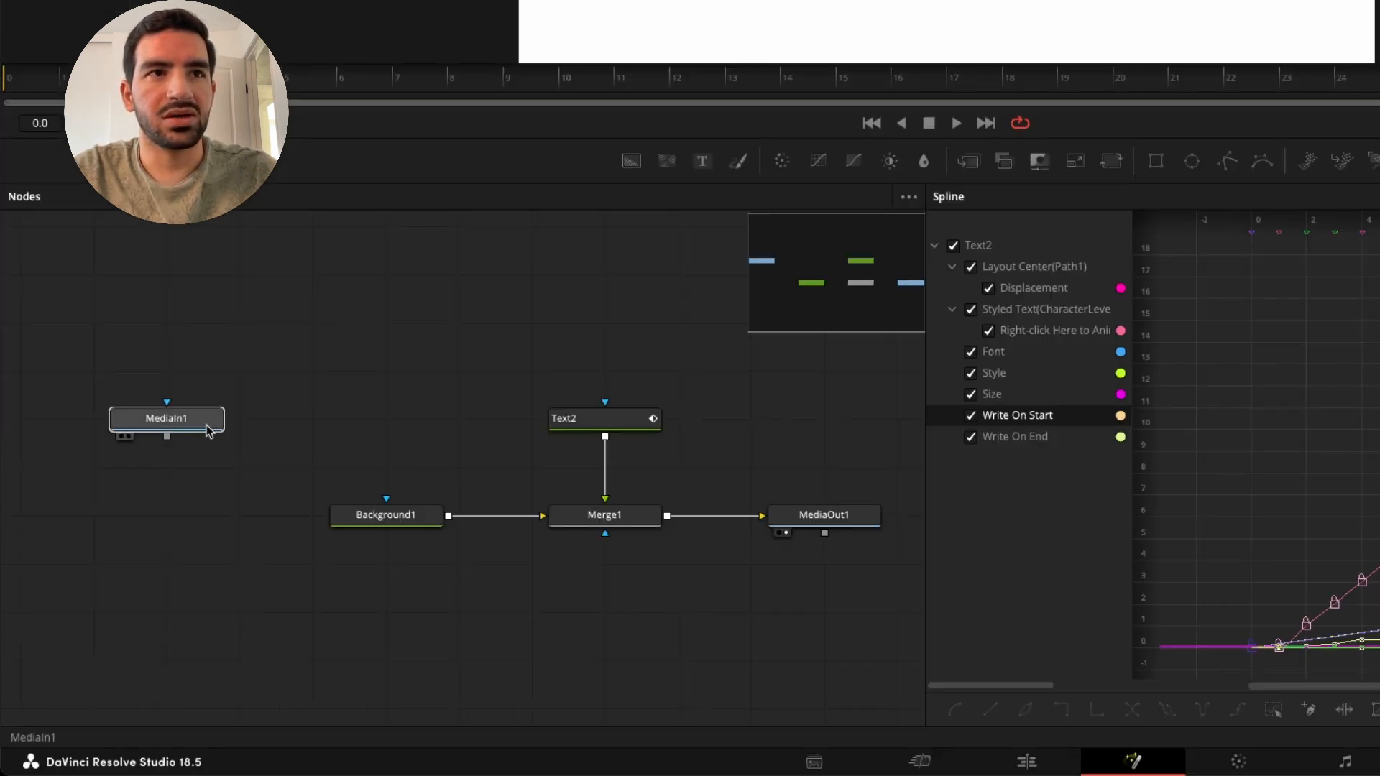
{"action": "mouse_move", "coordinate": [180, 417]}
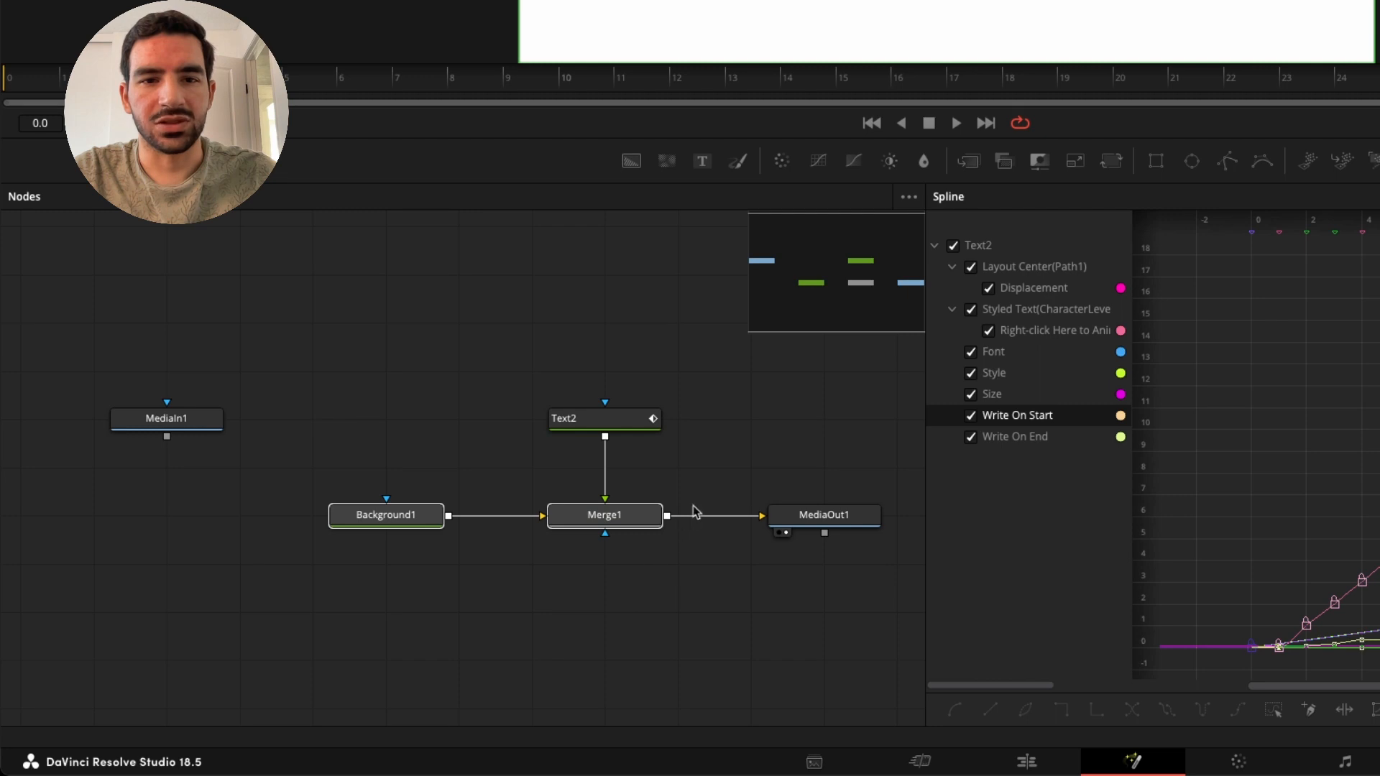
{"action": "left_click", "coordinate": [385, 514]}
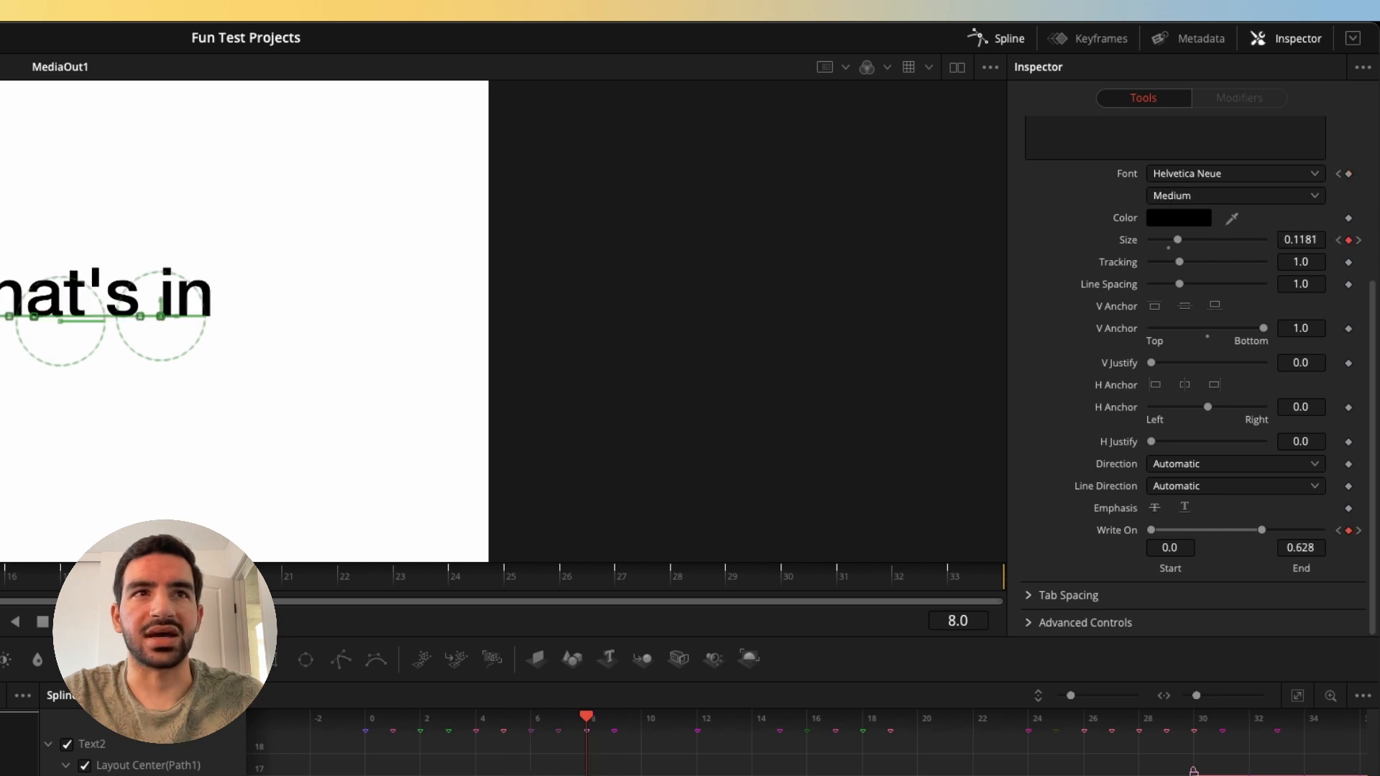
{"action": "left_click_drag", "start_coordinate": [587, 716], "coordinate": [365, 716]}
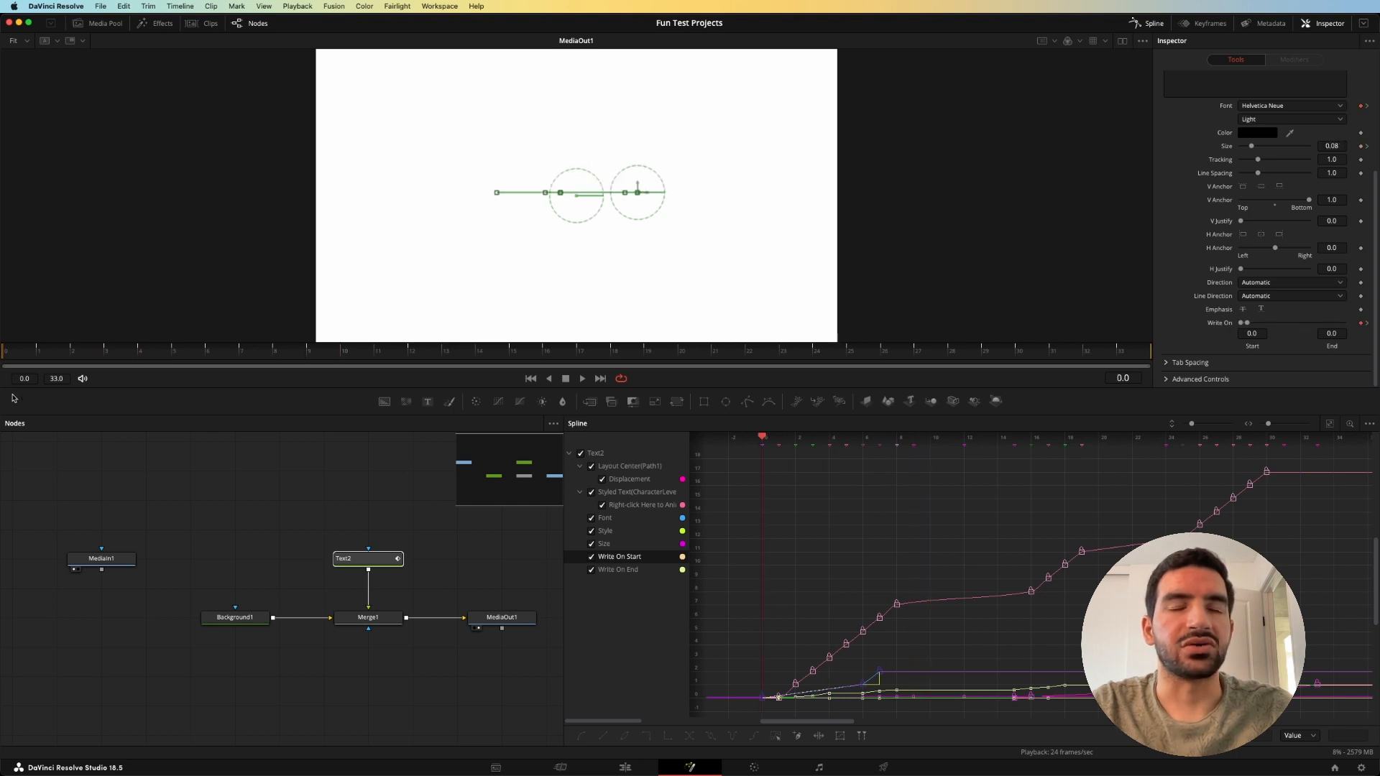
{"action": "mouse_move", "coordinate": [36, 353]}
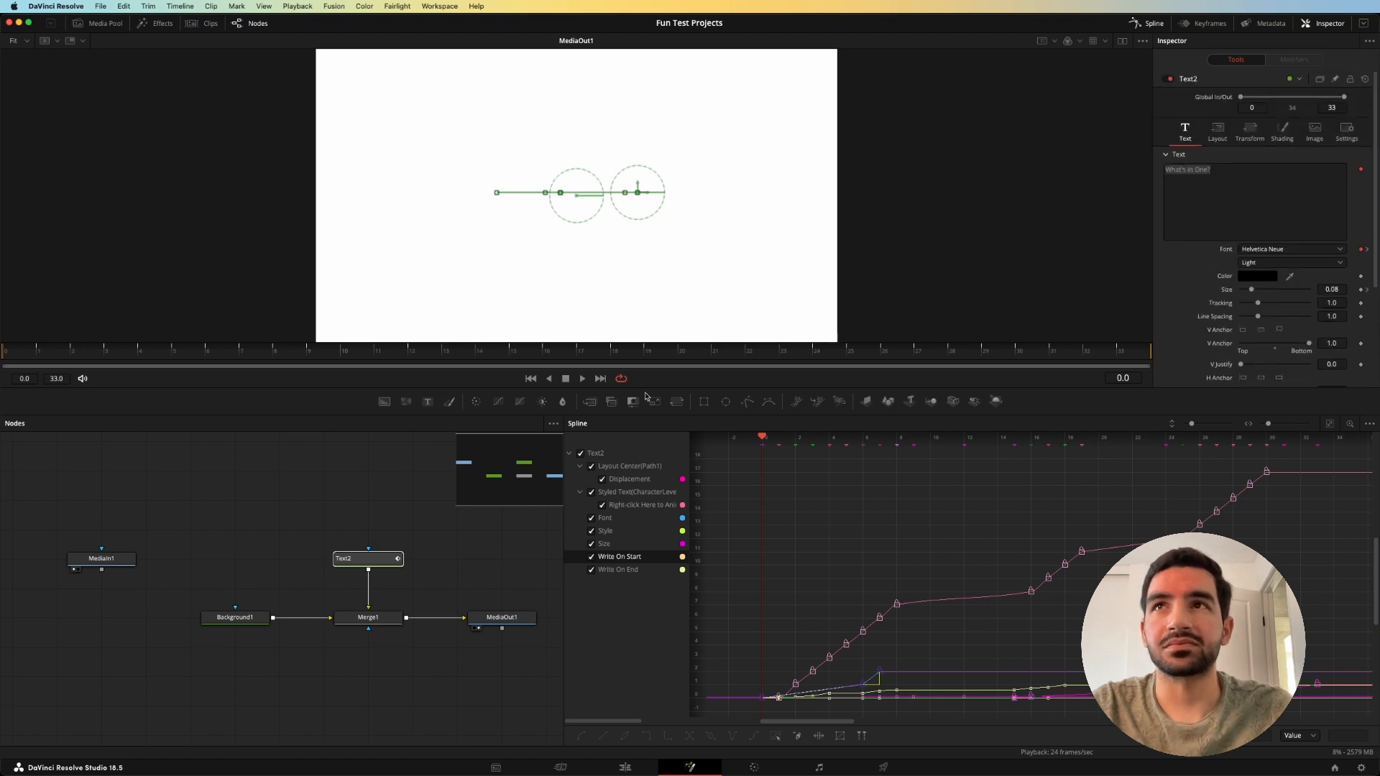
{"action": "left_click", "coordinate": [40, 352]}
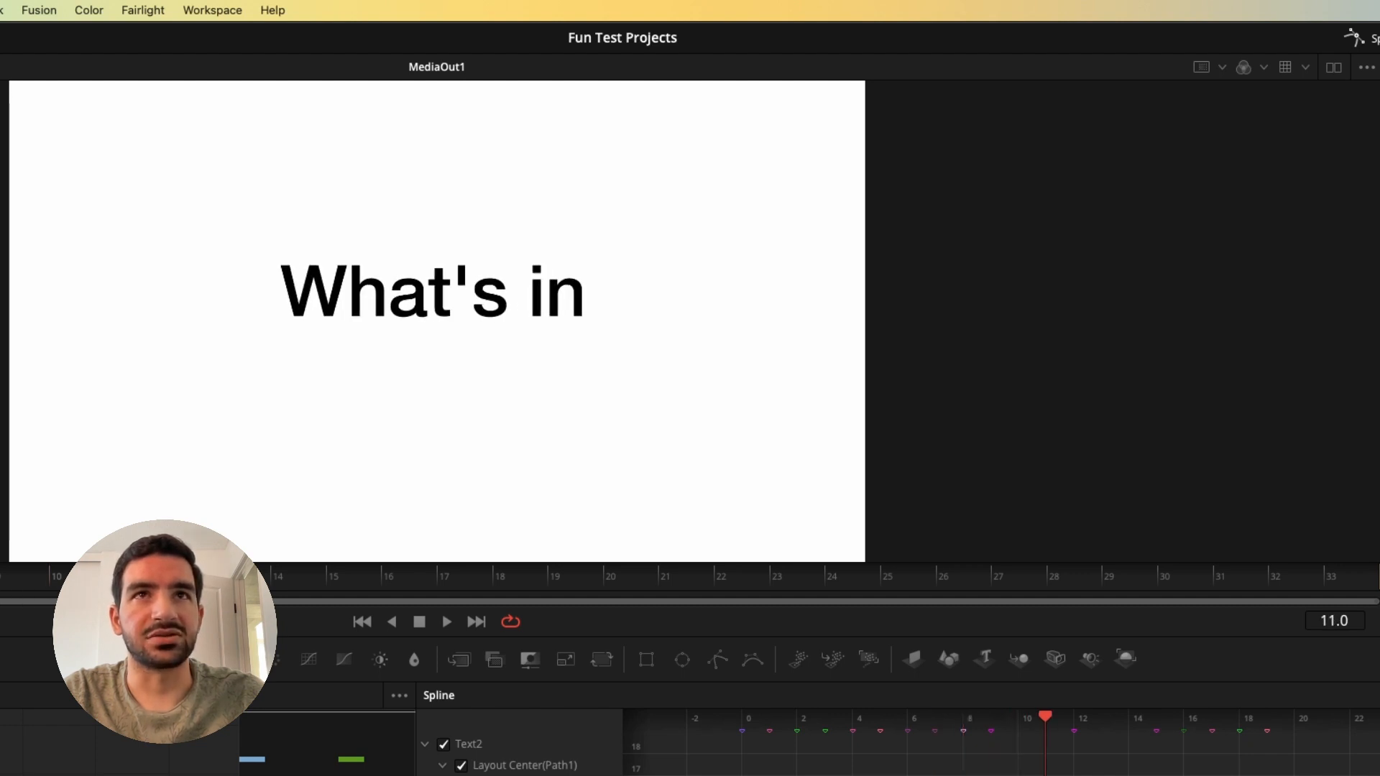
{"action": "left_click", "coordinate": [552, 576]}
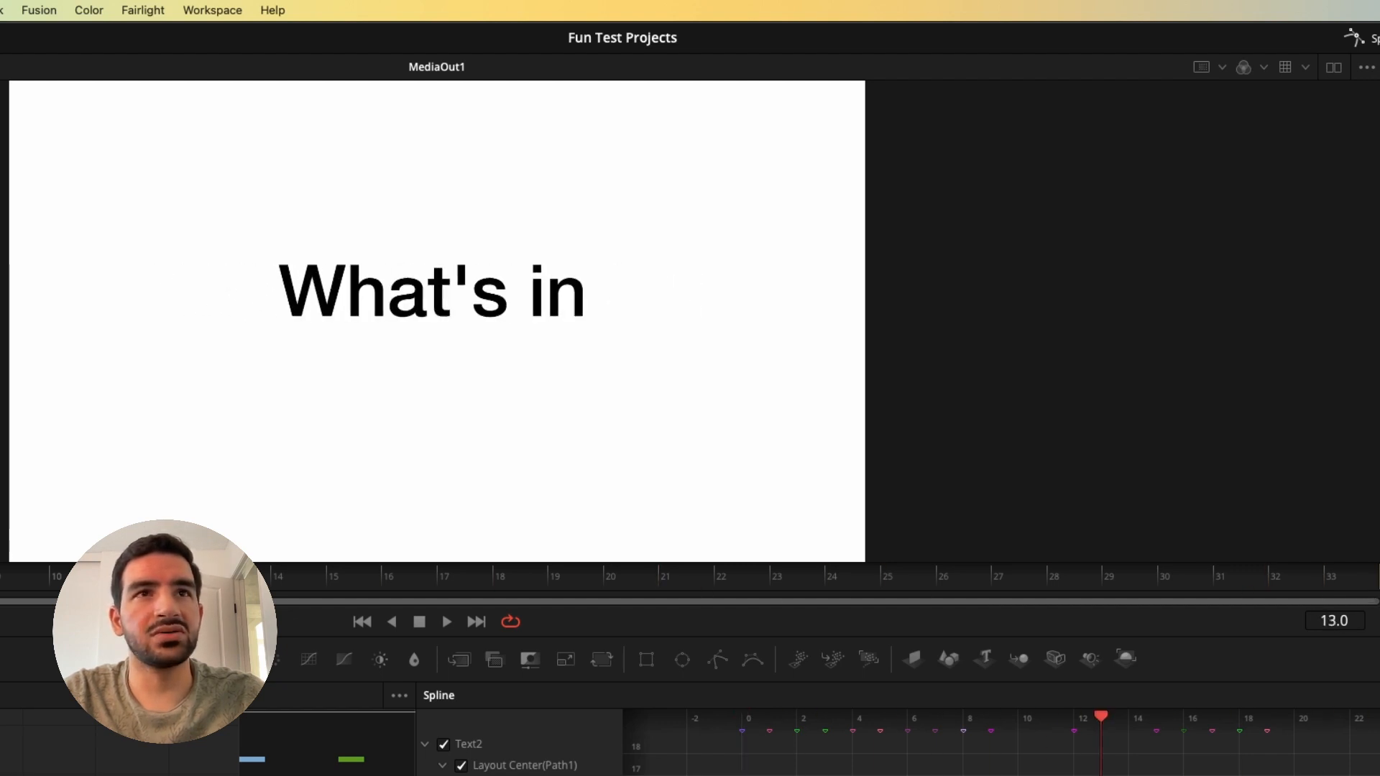
{"action": "left_click", "coordinate": [362, 621]}
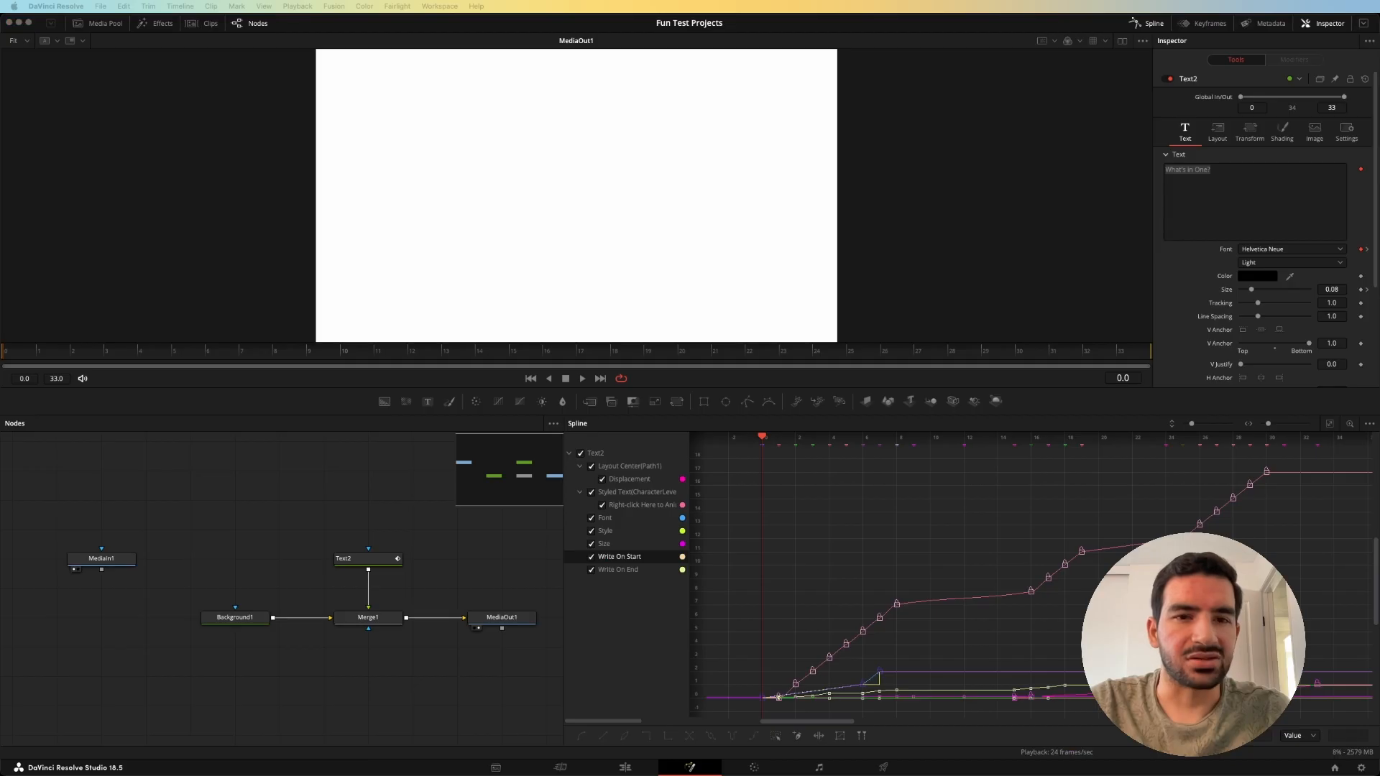
{"action": "mouse_move", "coordinate": [628, 611]}
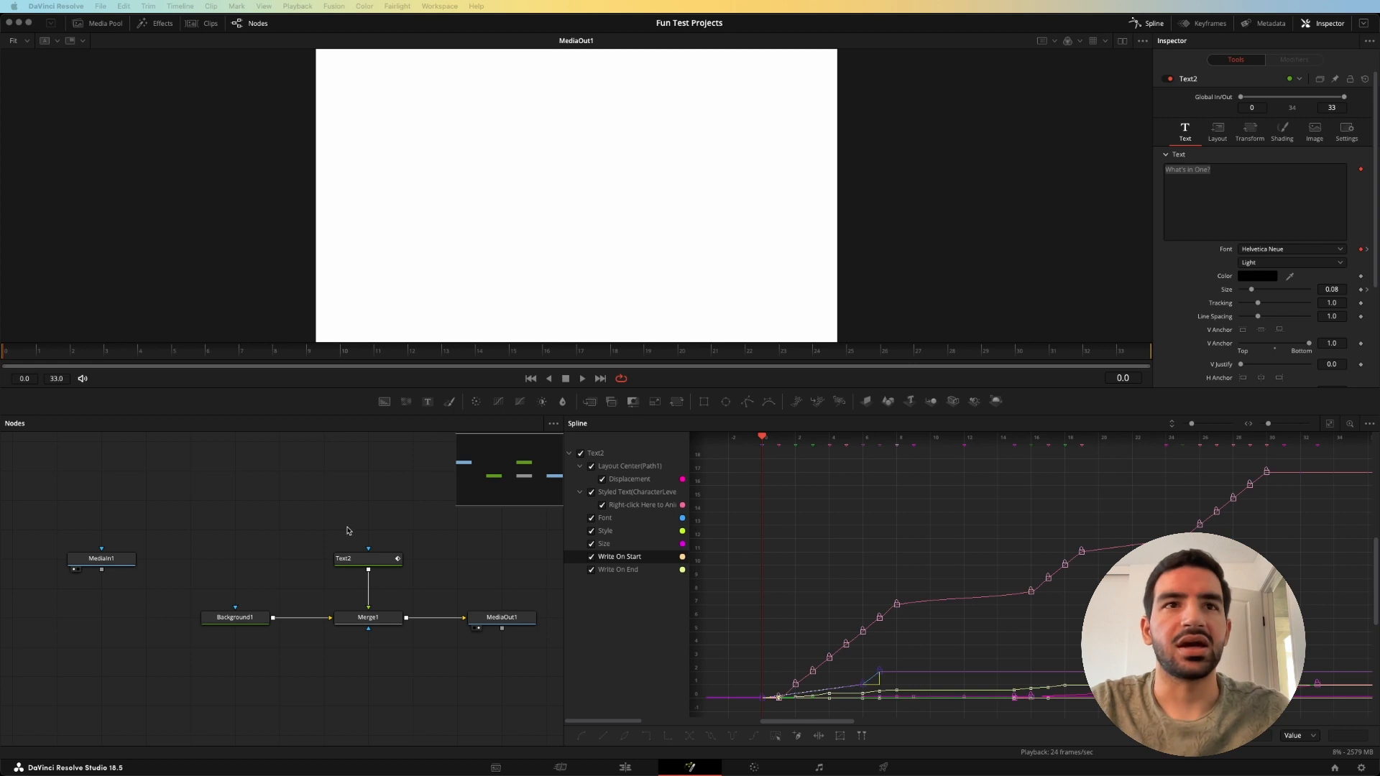
Step: Right-click the Text field, then list Text2's modifiers Path1 and CharacterLevelStyling1
{"action": "left_click", "coordinate": [367, 559]}
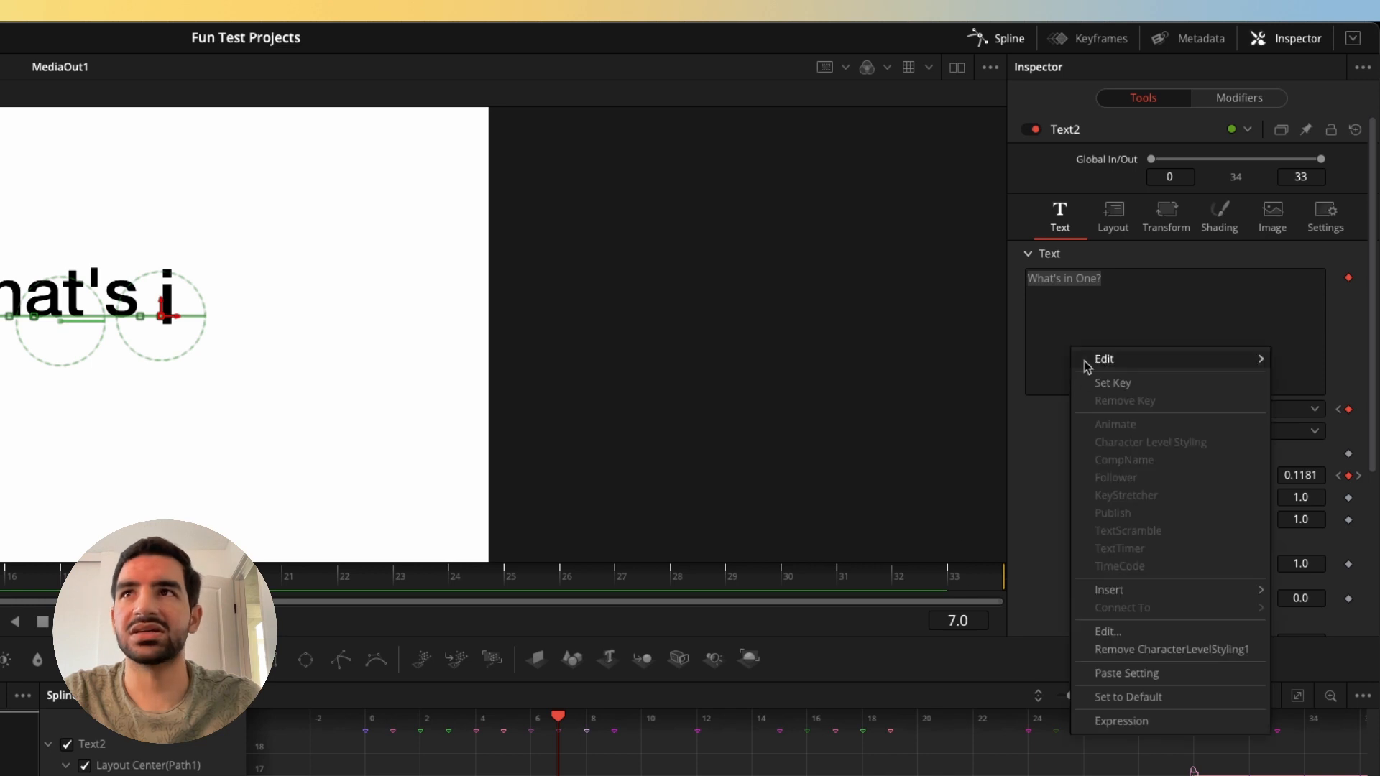
{"action": "mouse_move", "coordinate": [1134, 677]}
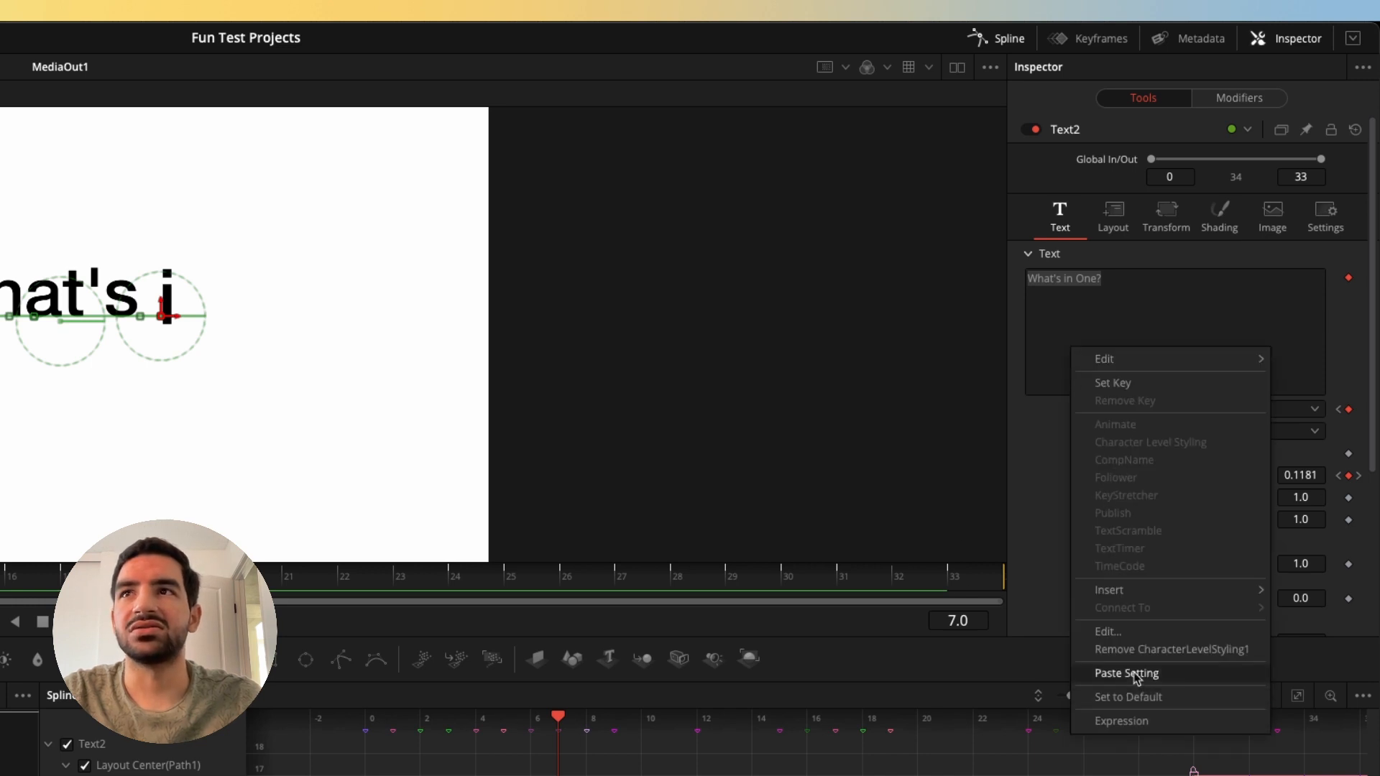
{"action": "mouse_move", "coordinate": [1197, 214]}
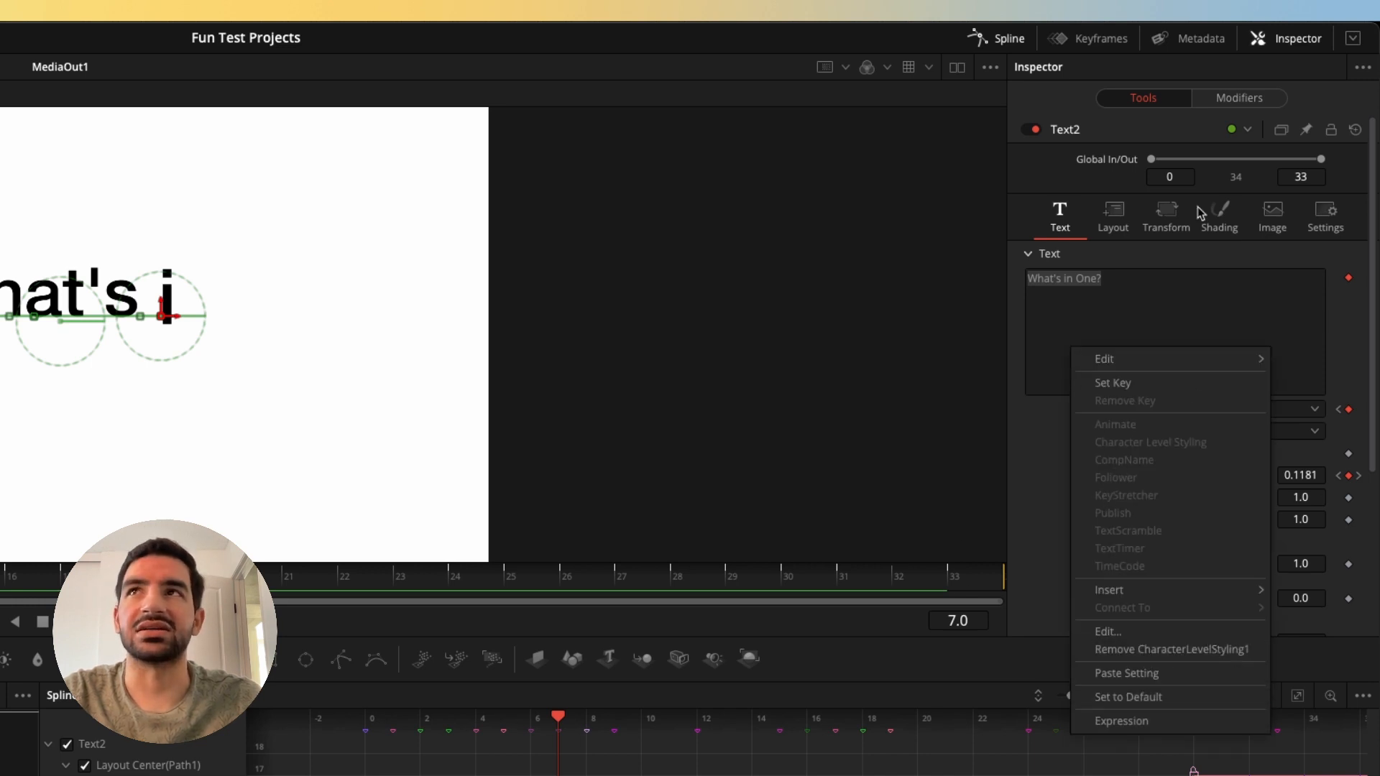
{"action": "left_click", "coordinate": [1238, 98]}
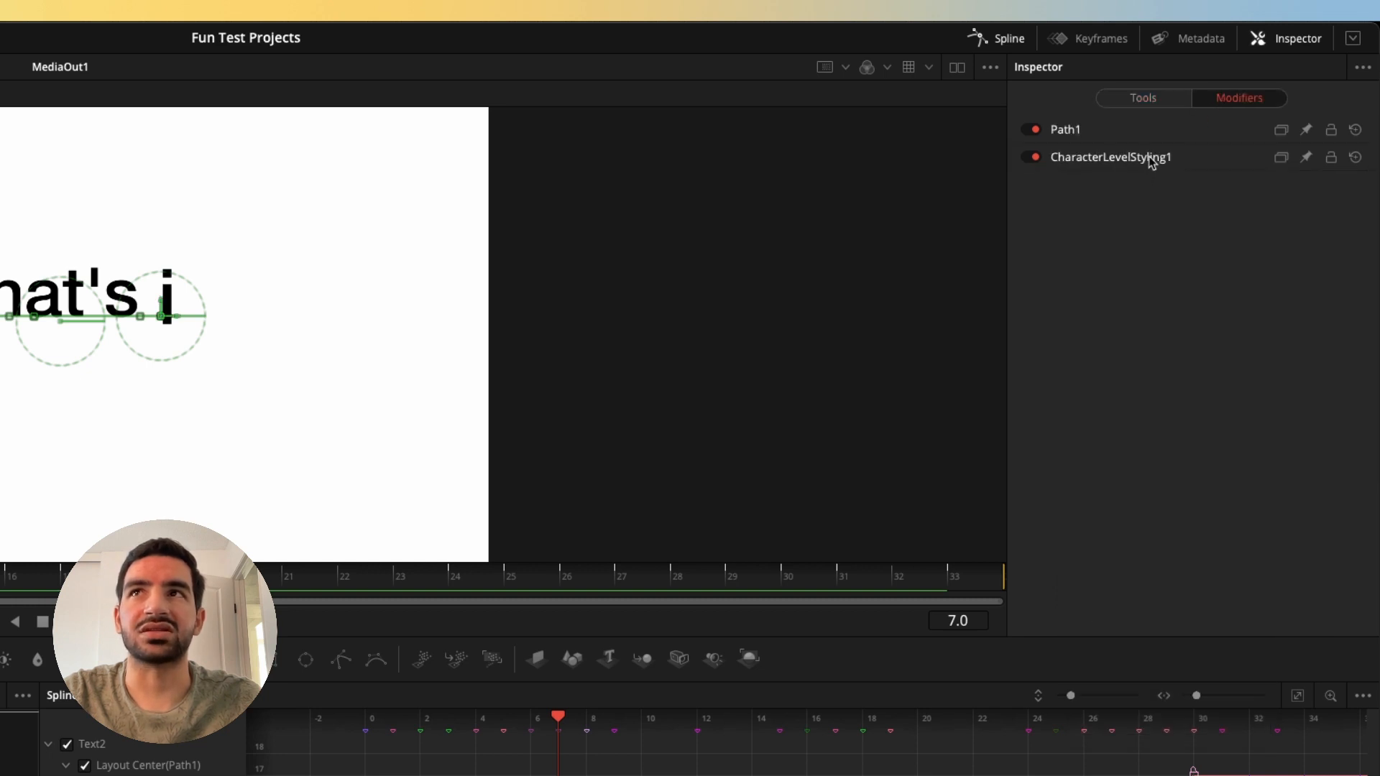
Step: Open CharacterLevelStyling1 and hide the Write On Start and Displacement curves, leaving Styled Text
{"action": "left_click", "coordinate": [1110, 157]}
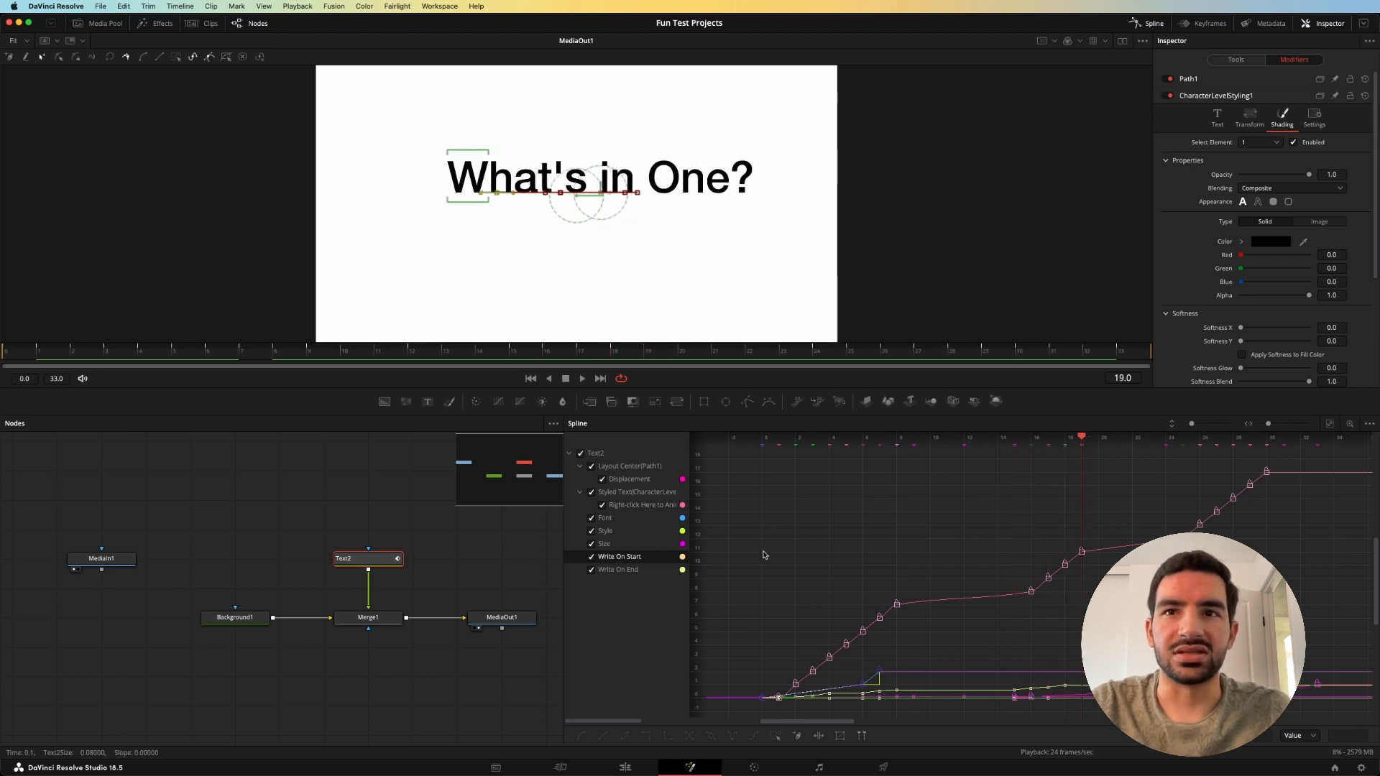
{"action": "left_click_drag", "start_coordinate": [781, 570], "coordinate": [837, 625]}
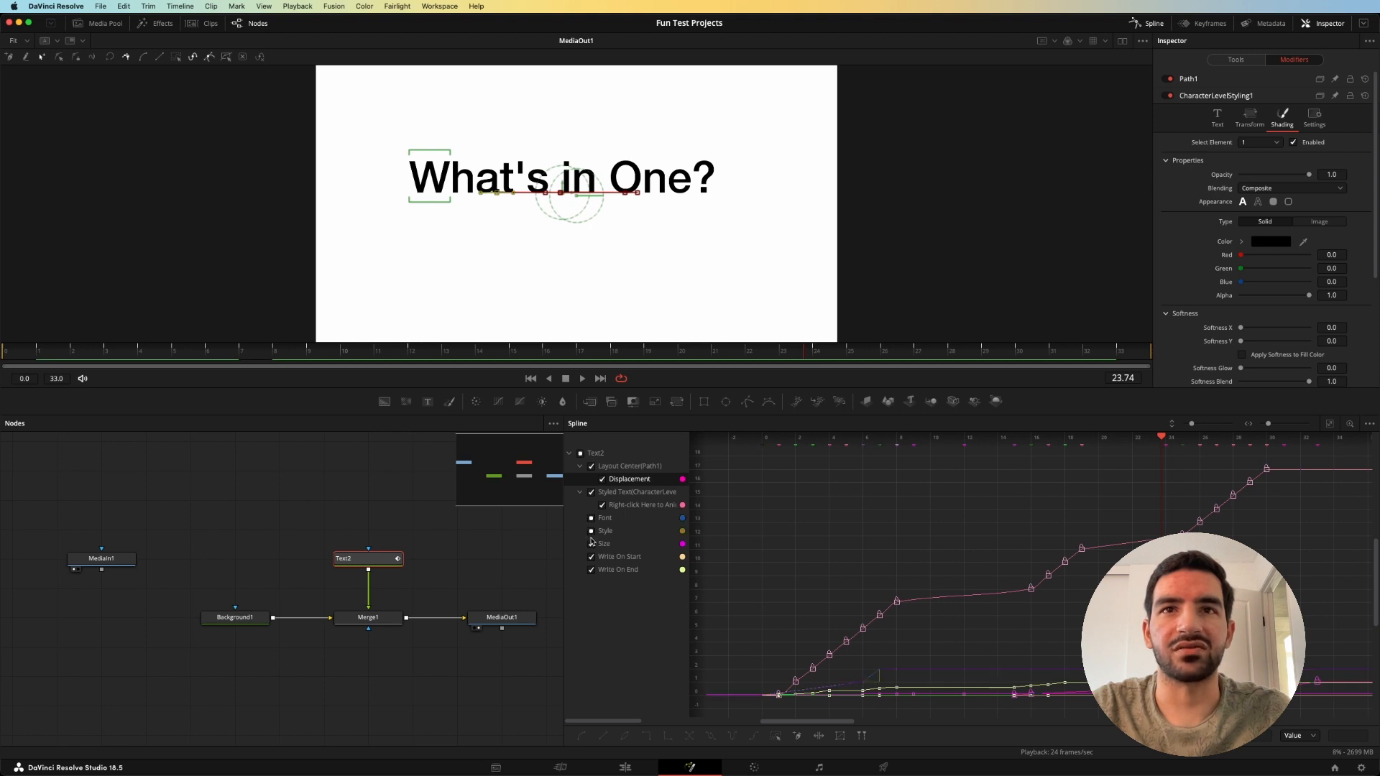
{"action": "left_click", "coordinate": [619, 556]}
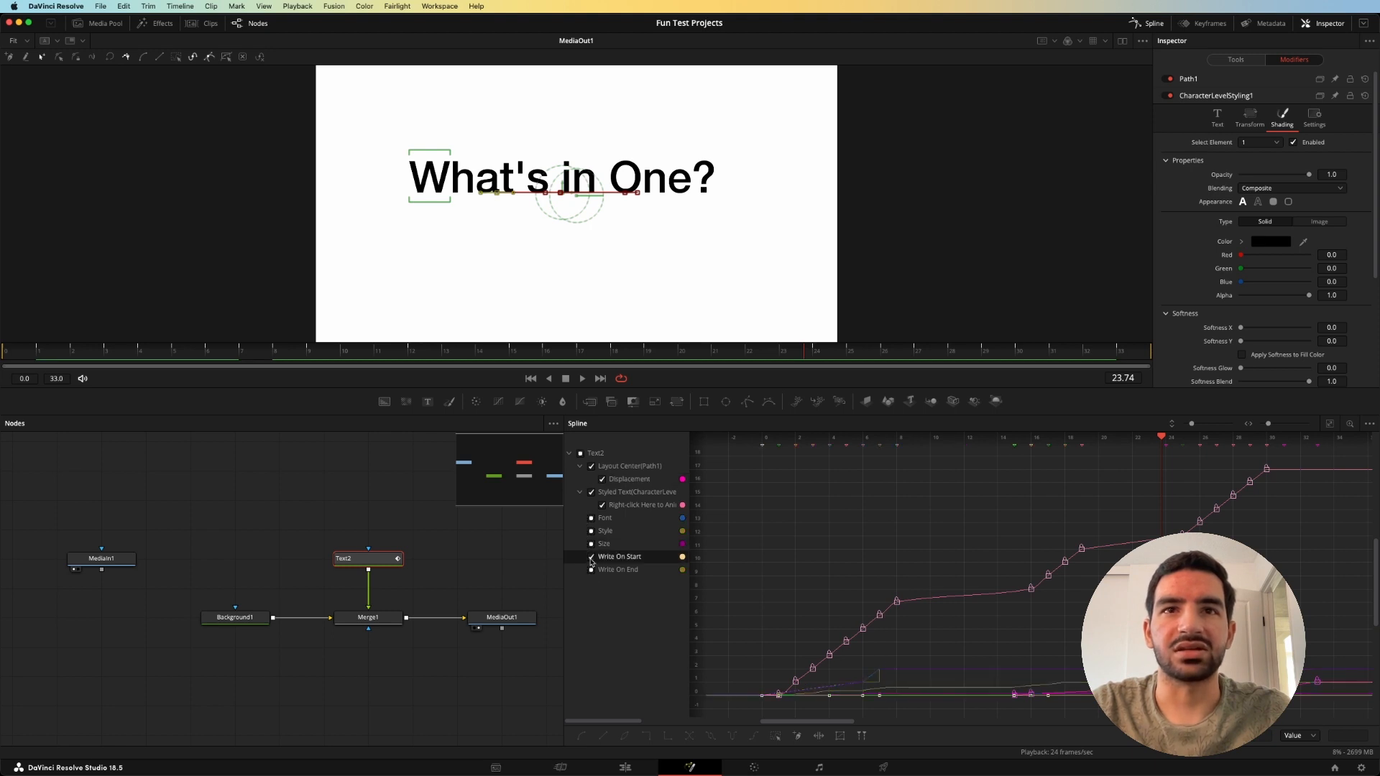
{"action": "left_click", "coordinate": [591, 556]}
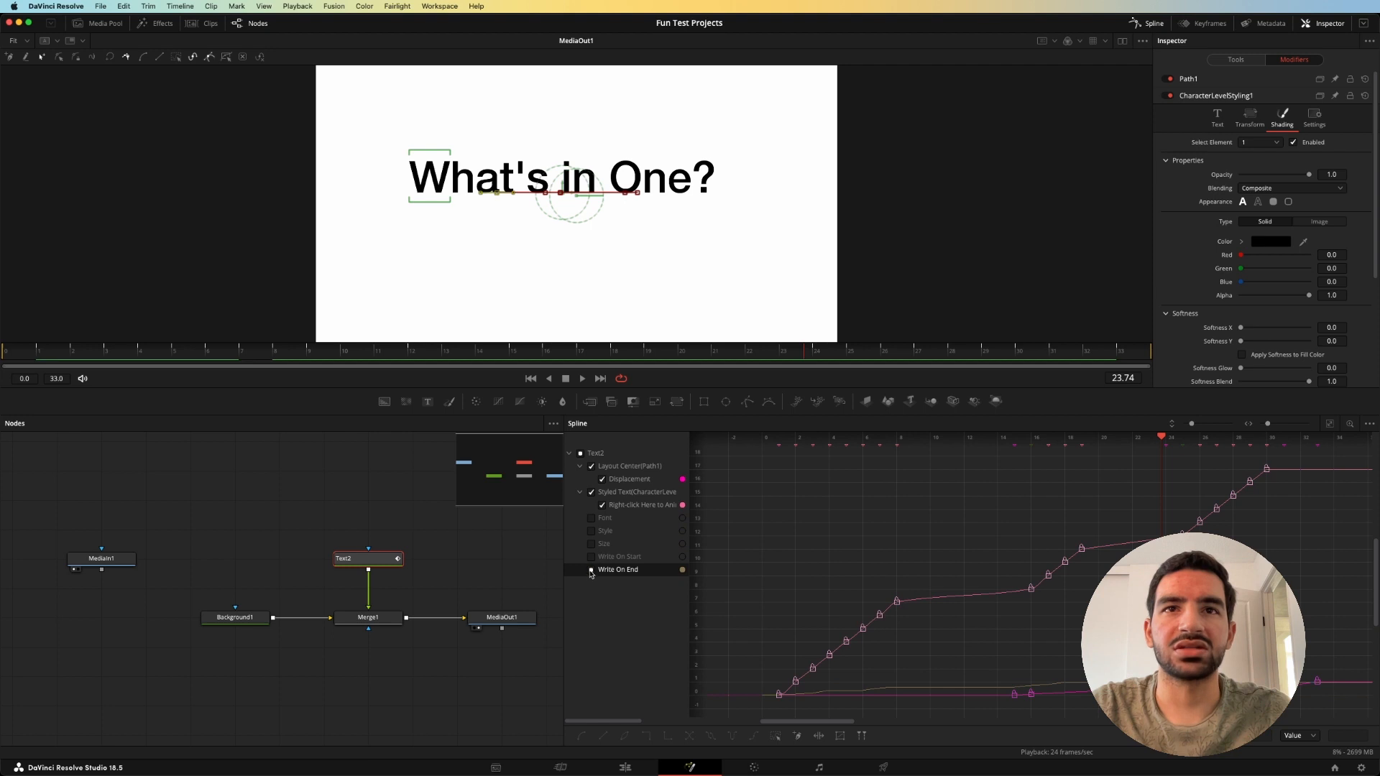
{"action": "left_click", "coordinate": [591, 569]}
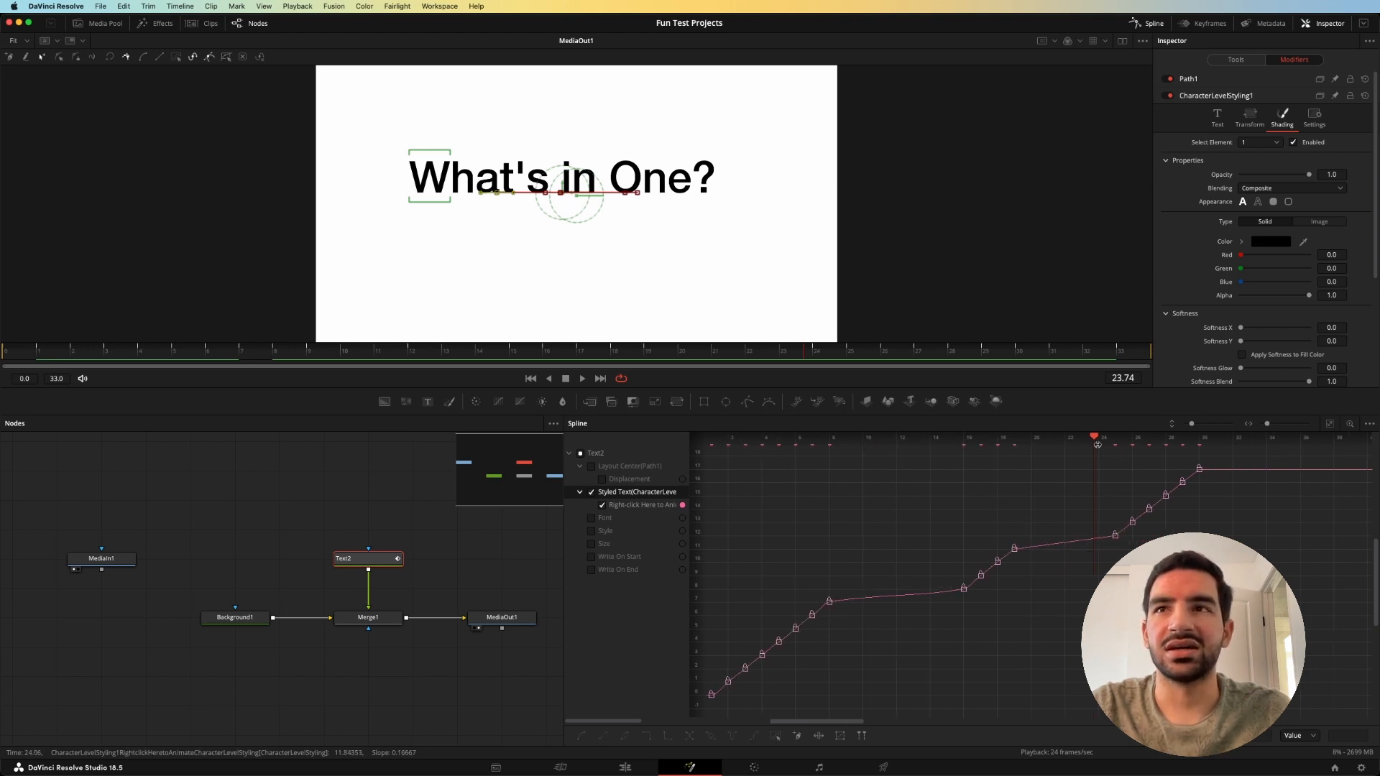
{"action": "left_click", "coordinate": [983, 437]}
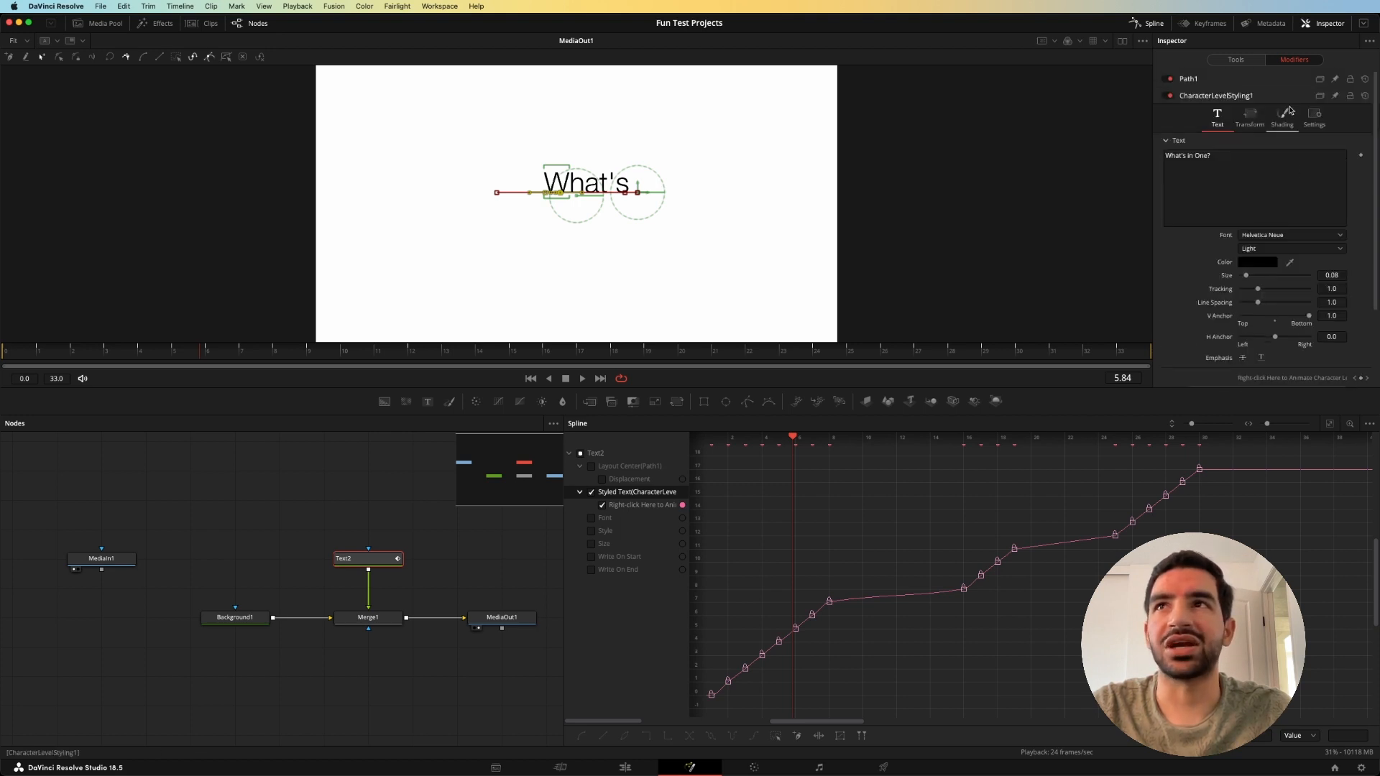
Step: Check the Shading tab, show Text2's settings, and go back to the Edit page
{"action": "left_click", "coordinate": [1281, 117]}
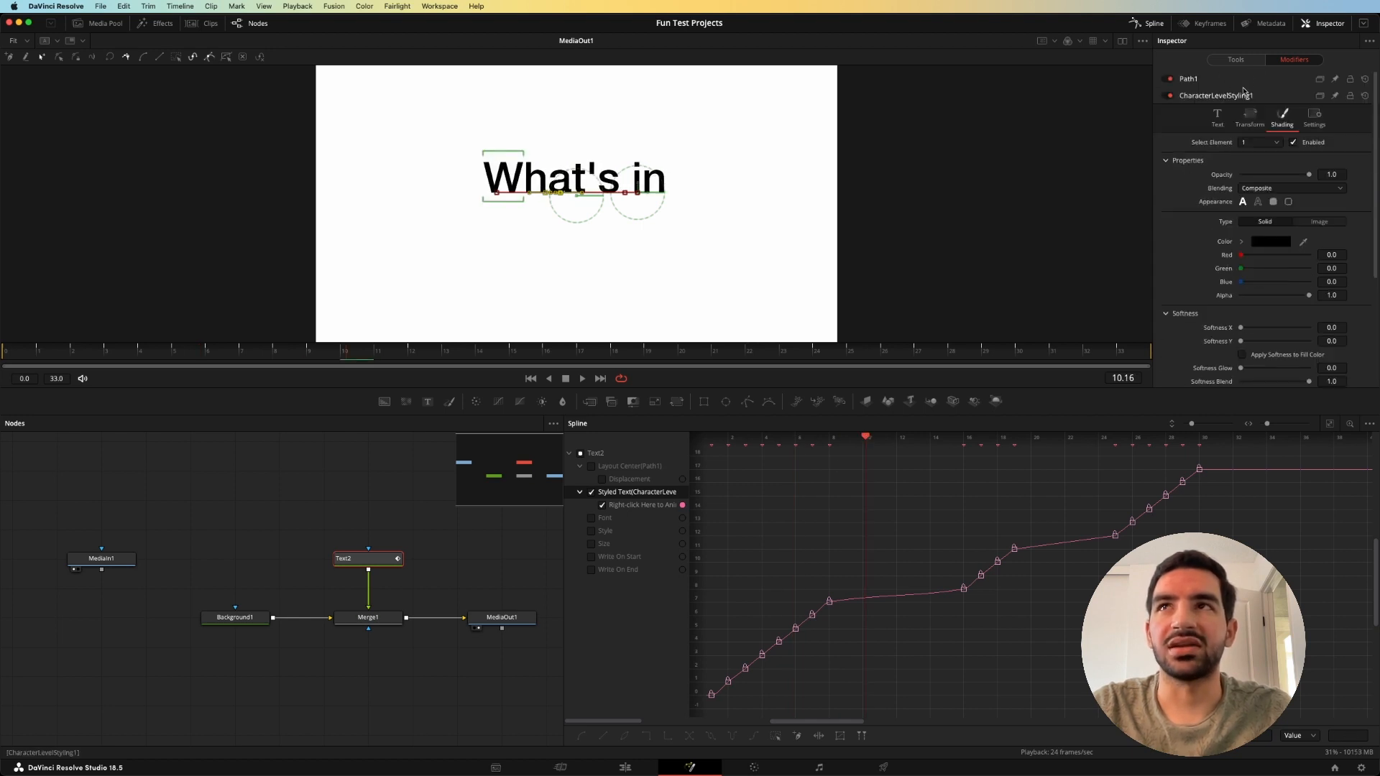
{"action": "left_click", "coordinate": [1217, 114]}
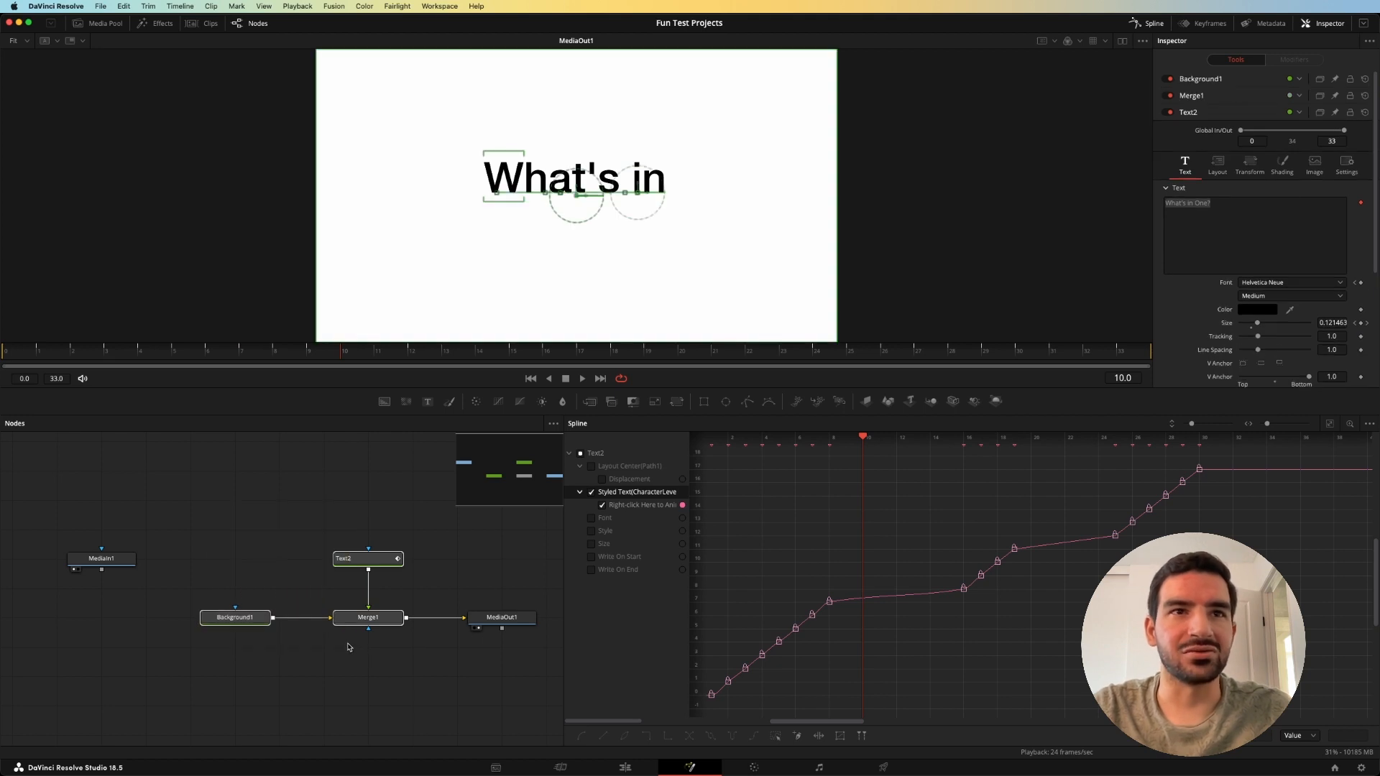
{"action": "left_click", "coordinate": [102, 558]}
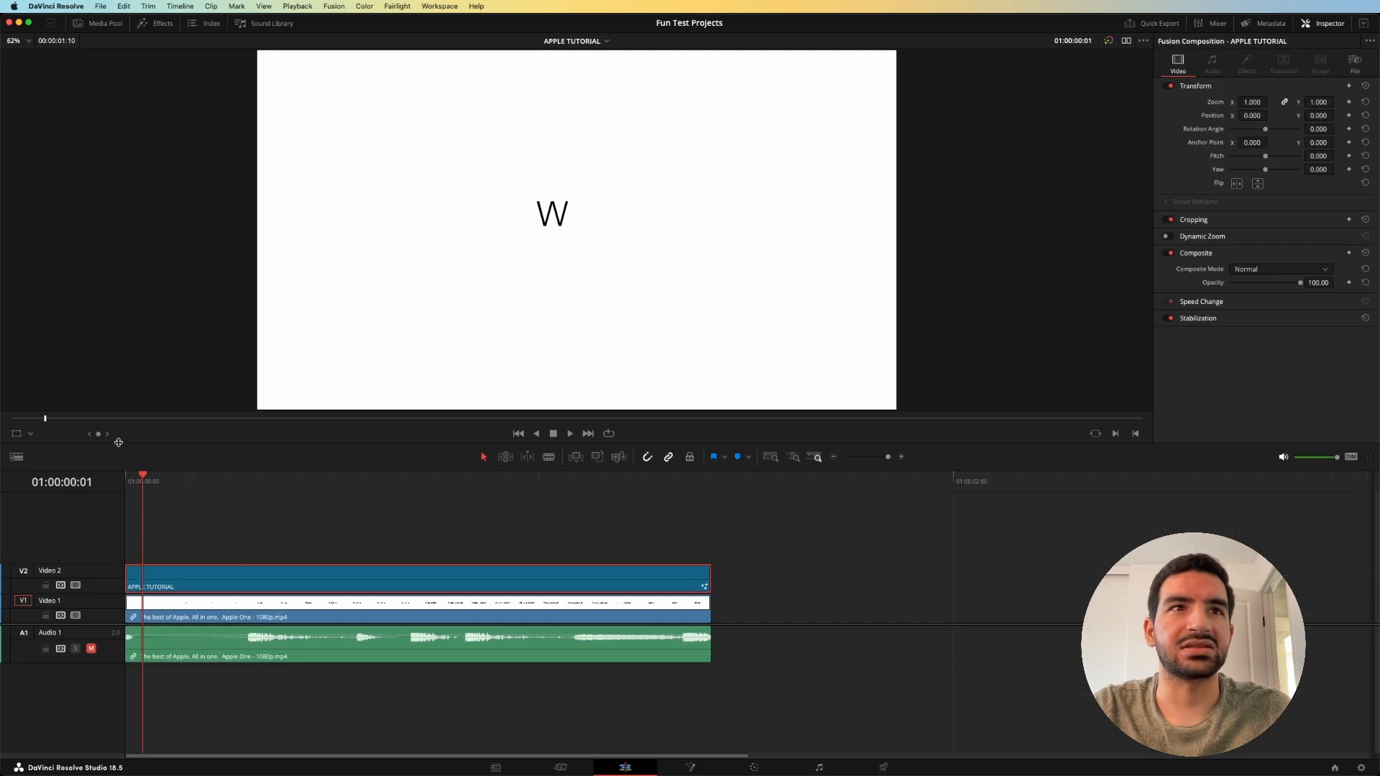
Step: Select the APPLE TUTORIAL Fusion composition clip to reopen it in Fusion
{"action": "left_click", "coordinate": [569, 432]}
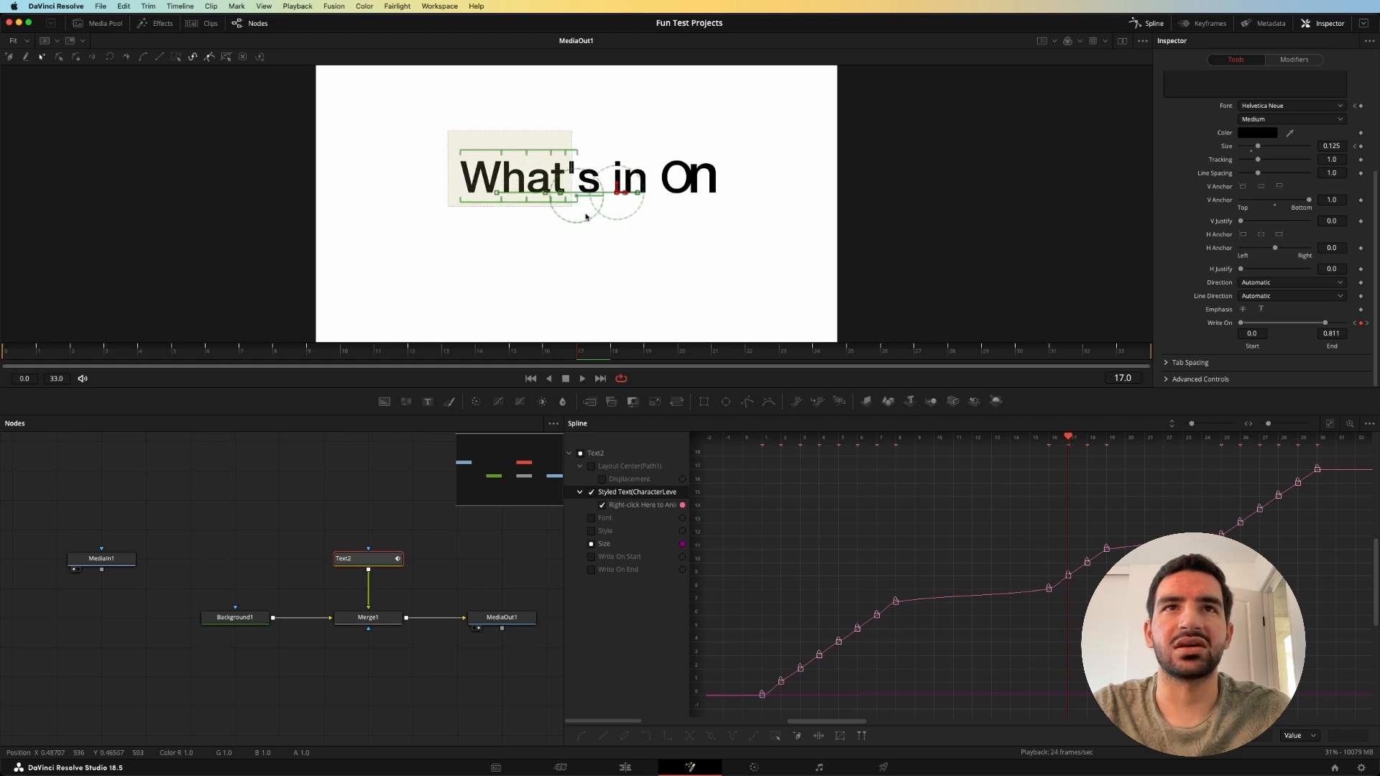
Step: Pick characters in 'On' in CharacterLevelStyling1 Shading to give them a -0.072 X offset
{"action": "left_click", "coordinate": [1292, 59]}
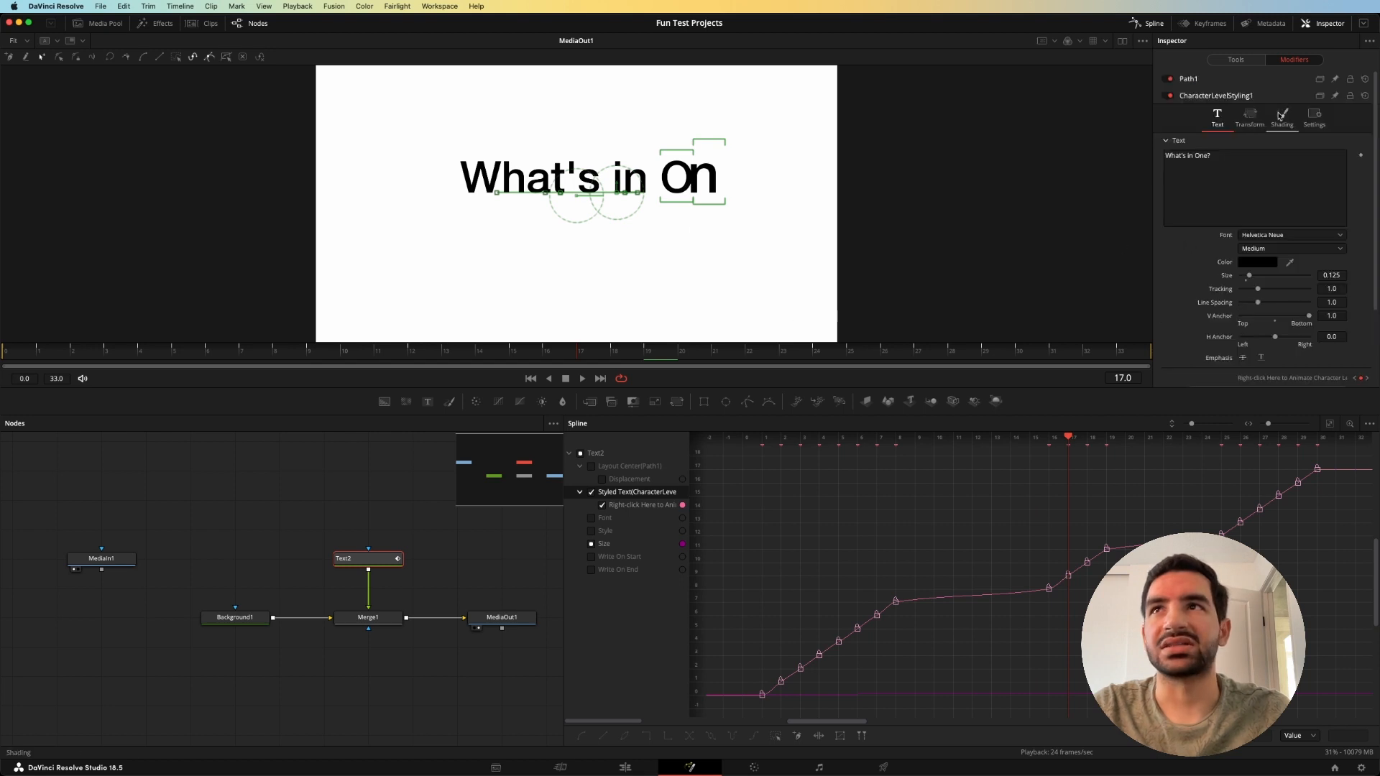
{"action": "left_click", "coordinate": [1281, 116]}
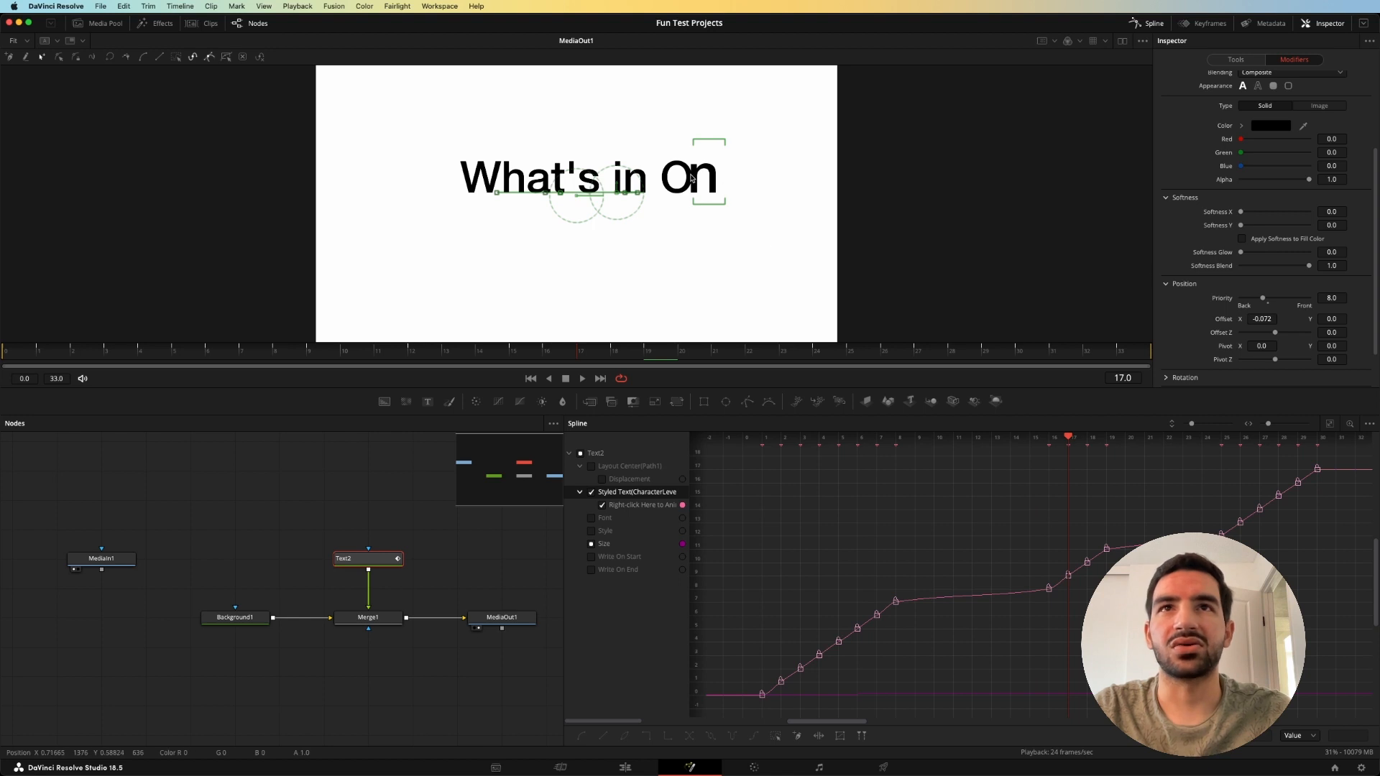
{"action": "left_click", "coordinate": [615, 350]}
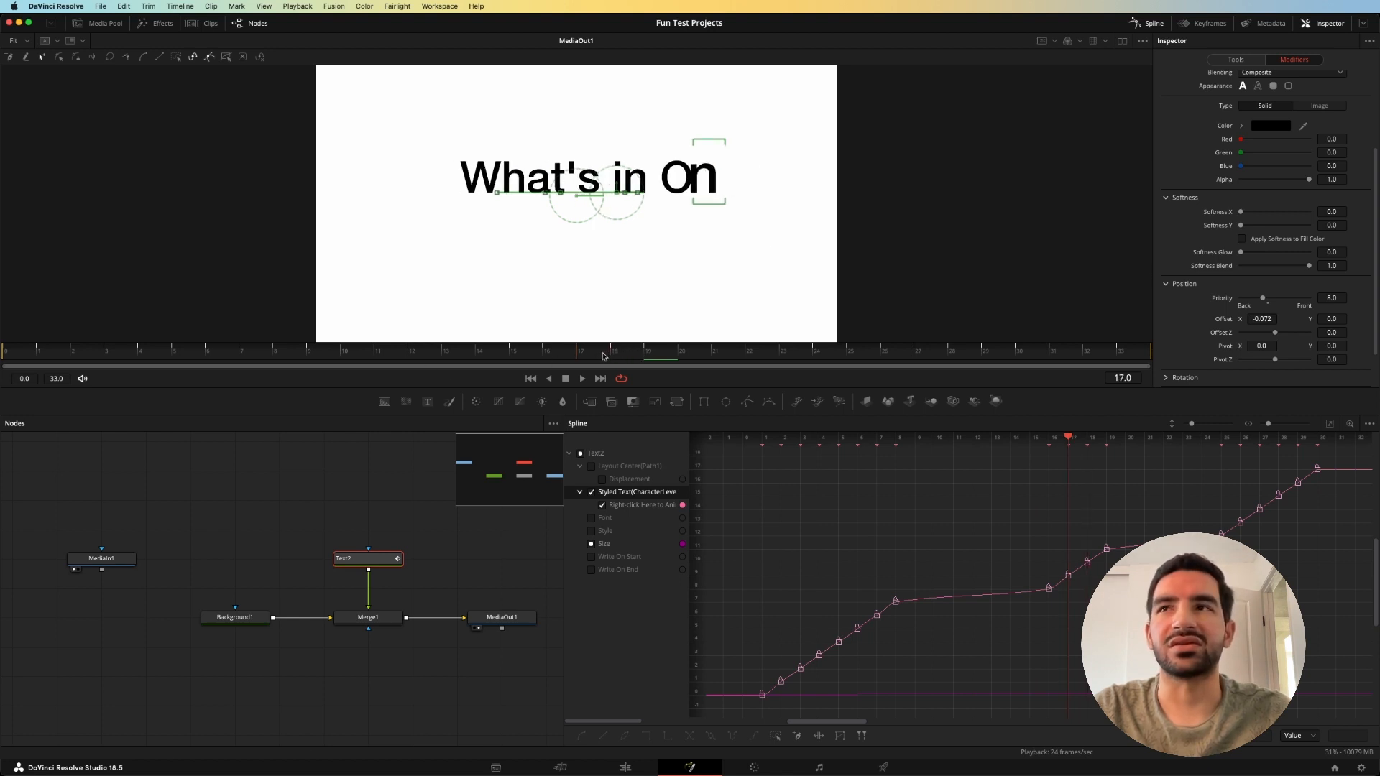
{"action": "left_click", "coordinate": [647, 350]}
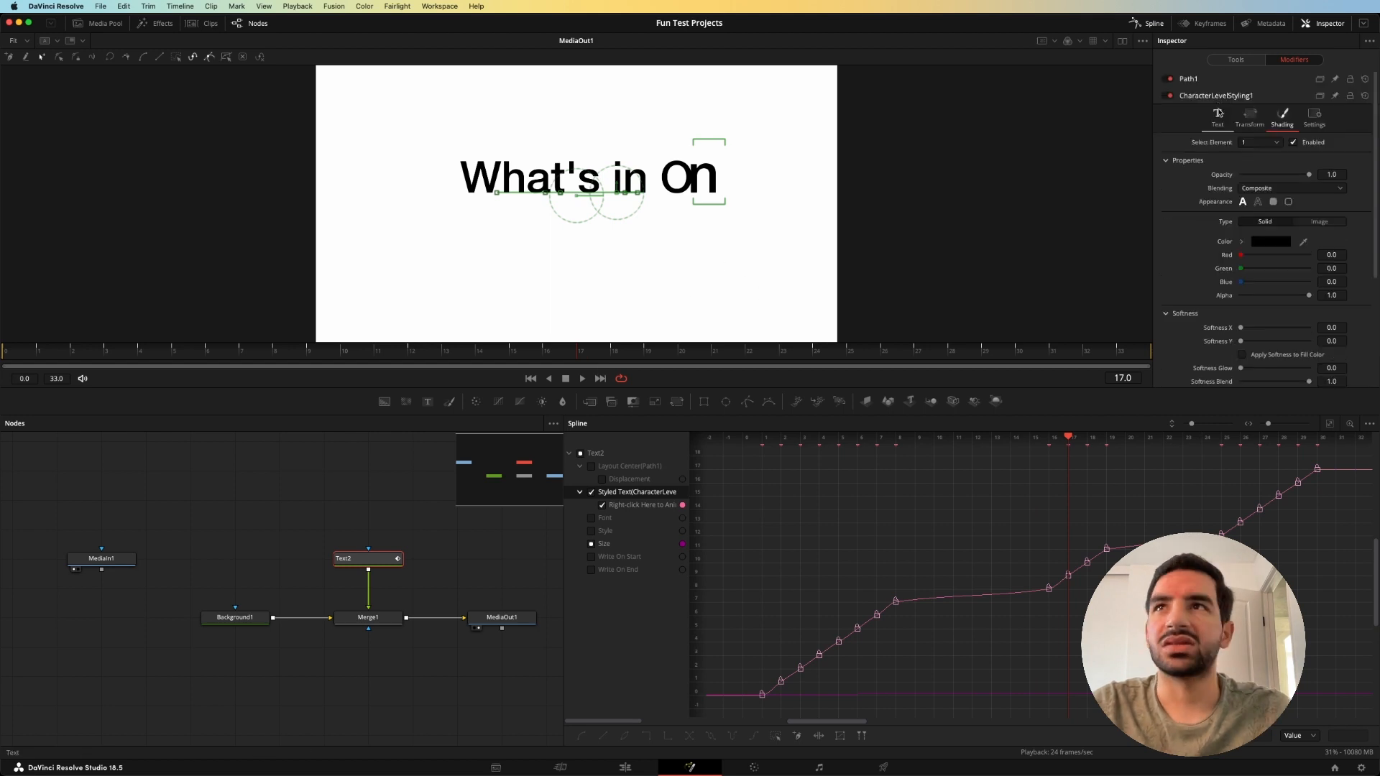
Step: Set character Size 0.157, drag Tracking to 0 and back to 1.0, then view Shading
{"action": "left_click", "coordinate": [1216, 119]}
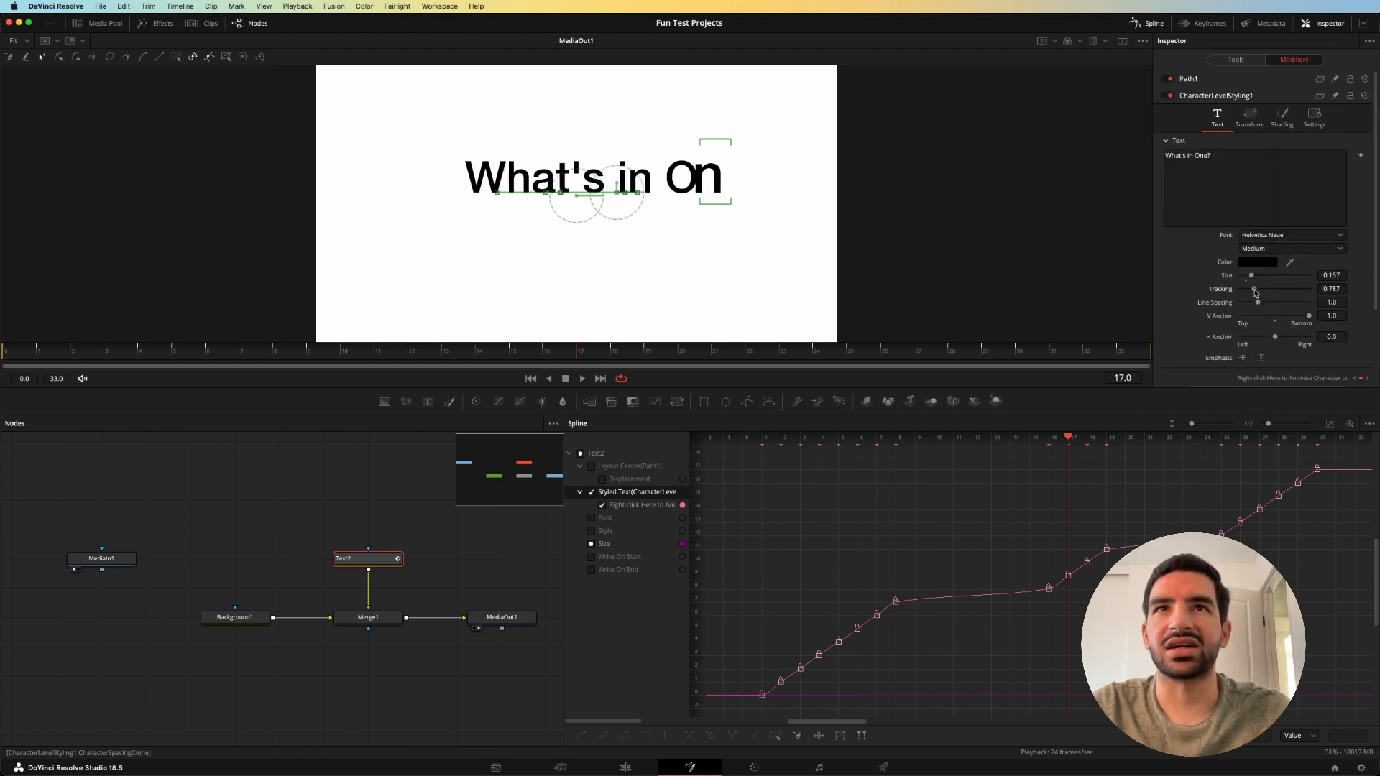
{"action": "left_click_drag", "start_coordinate": [1256, 288], "coordinate": [1241, 289]}
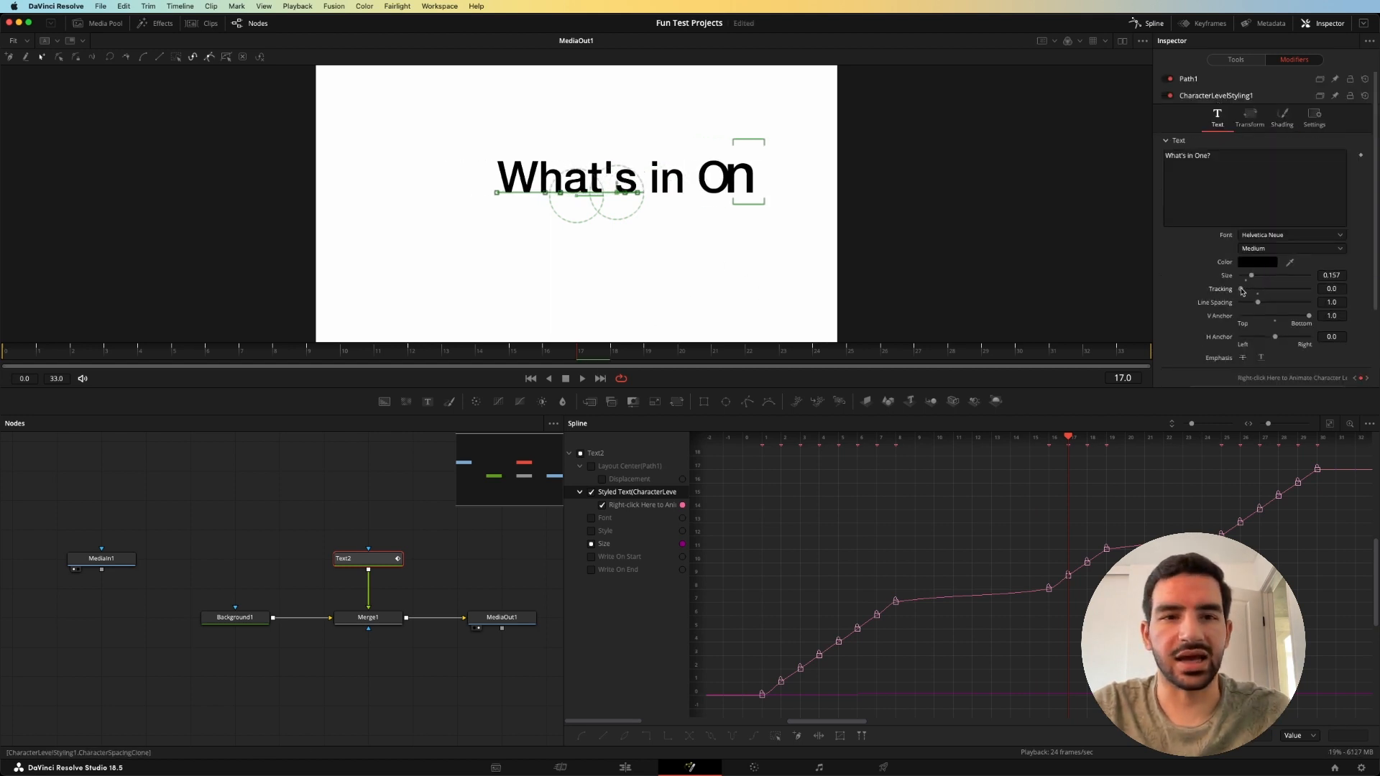
{"action": "left_click_drag", "start_coordinate": [1258, 289], "coordinate": [1283, 289]}
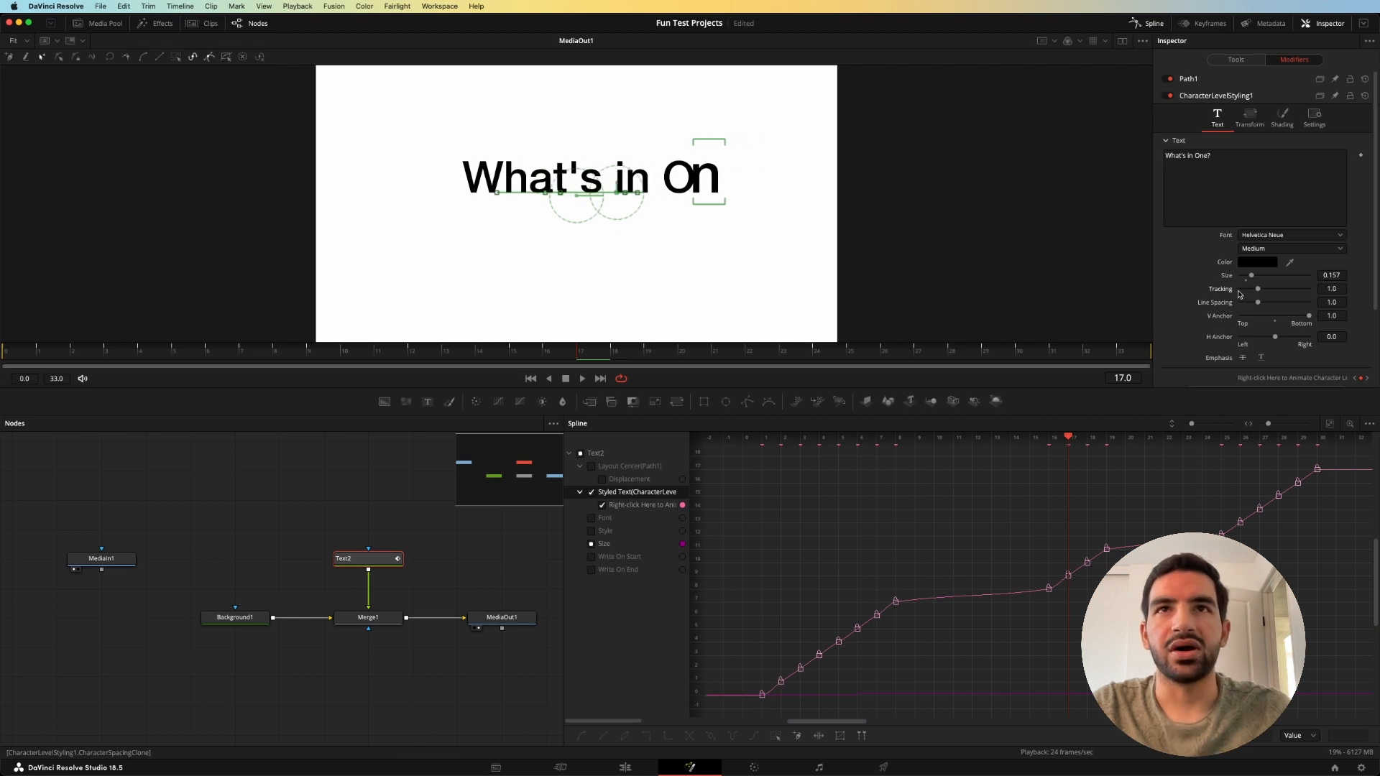
{"action": "left_click", "coordinate": [1248, 114]}
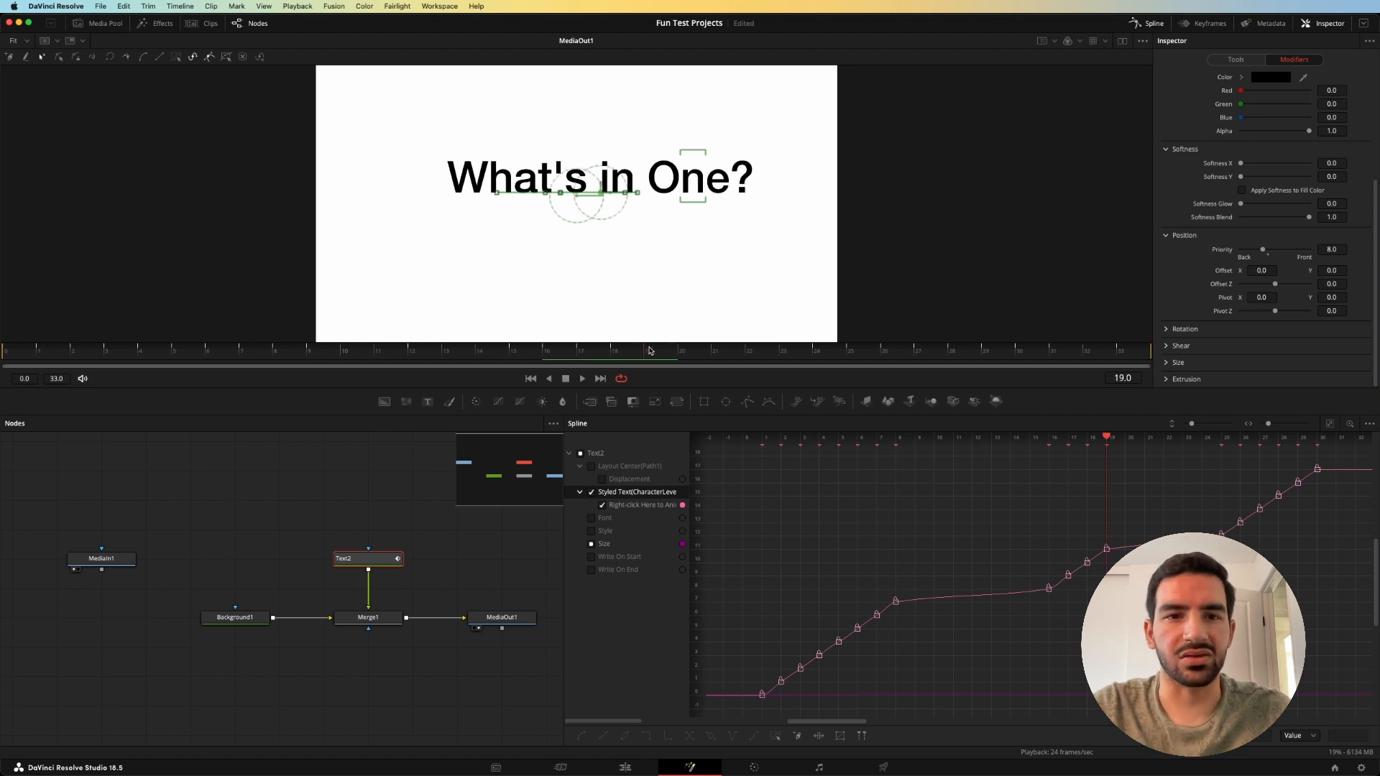
Step: Jump to frame 25 to check the leftward drift and show Text2's animated Layout Center
{"action": "left_click", "coordinate": [682, 350]}
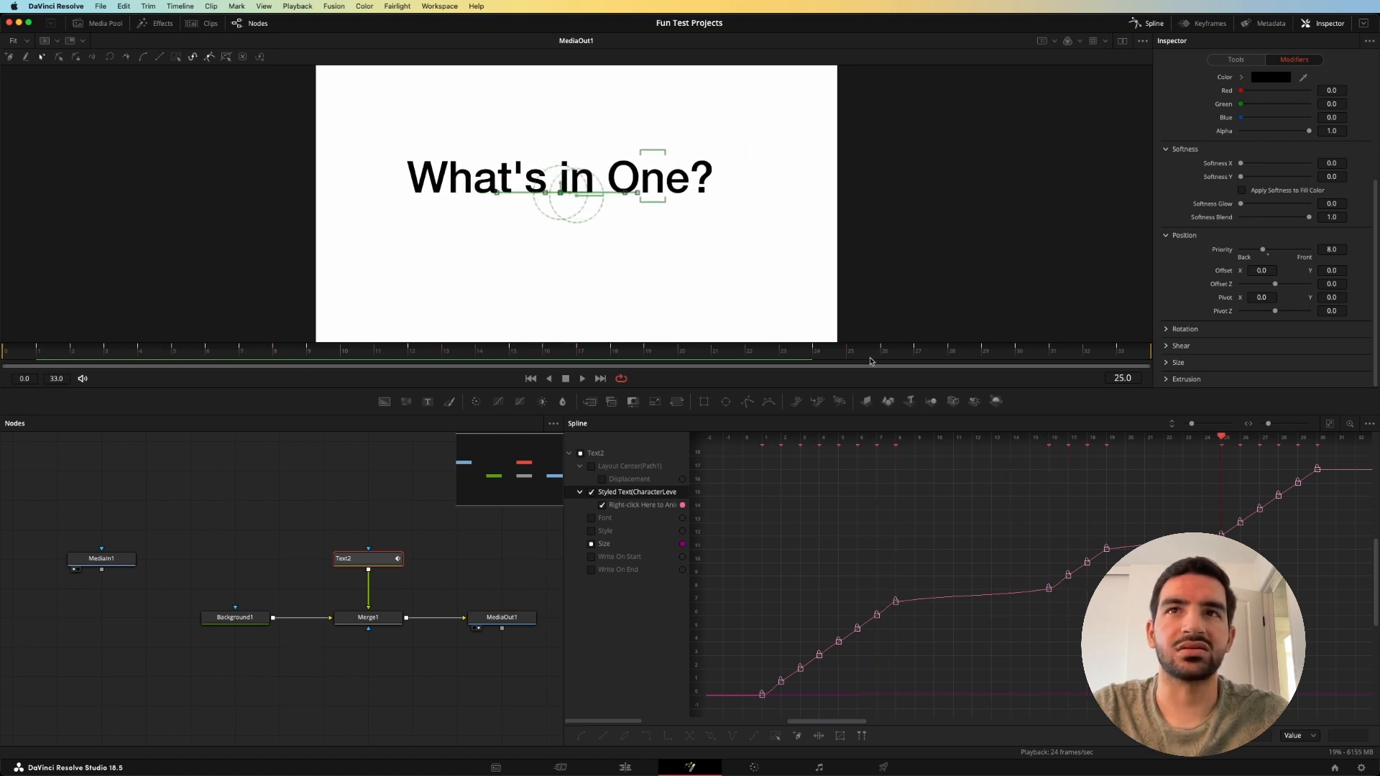
{"action": "left_click", "coordinate": [1236, 59]}
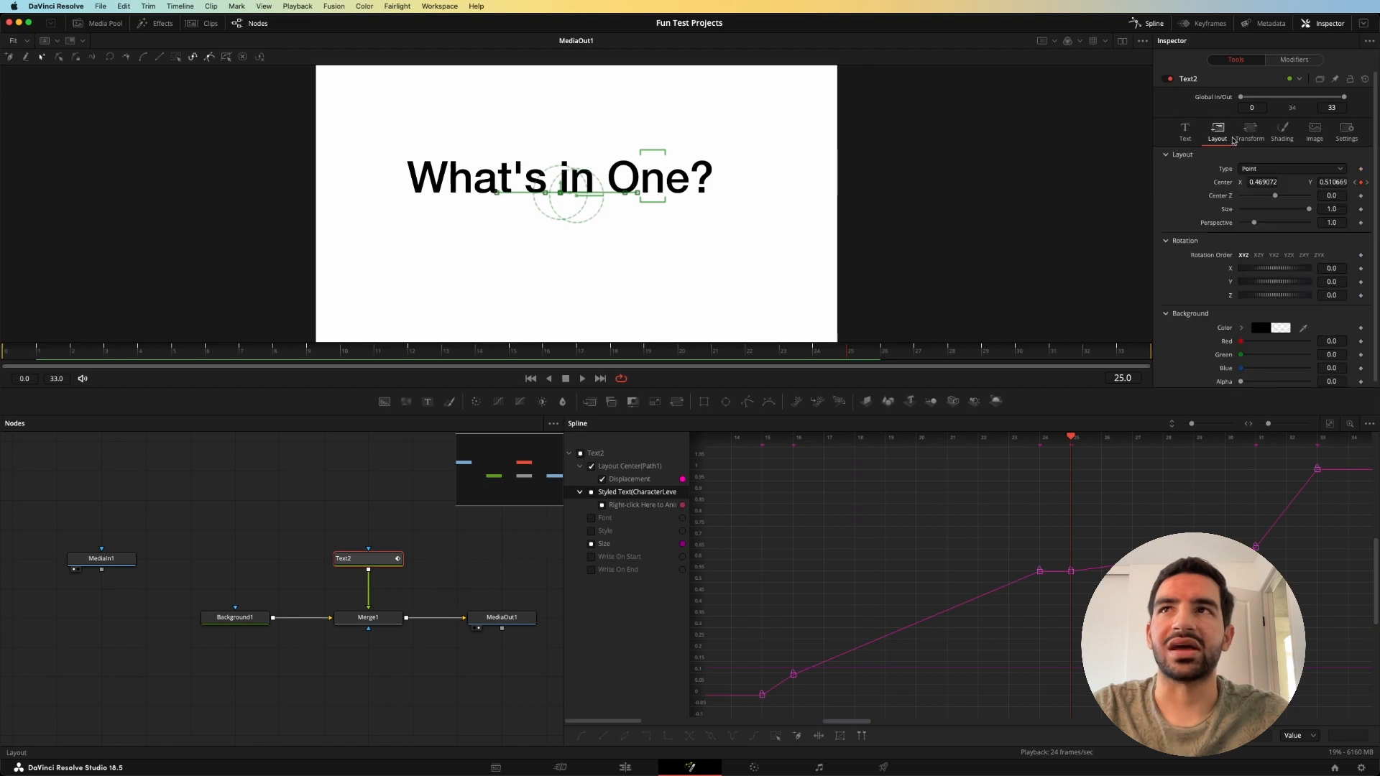